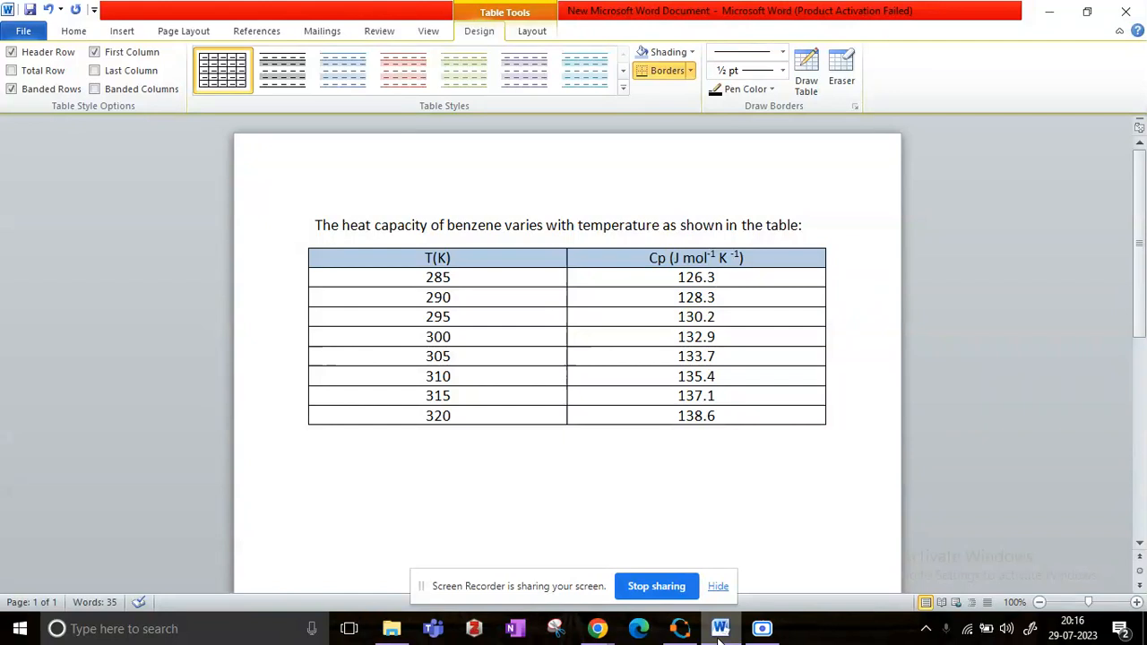
Step: Place the cursor on a blank line below the benzene Cp table
left_click(715, 277)
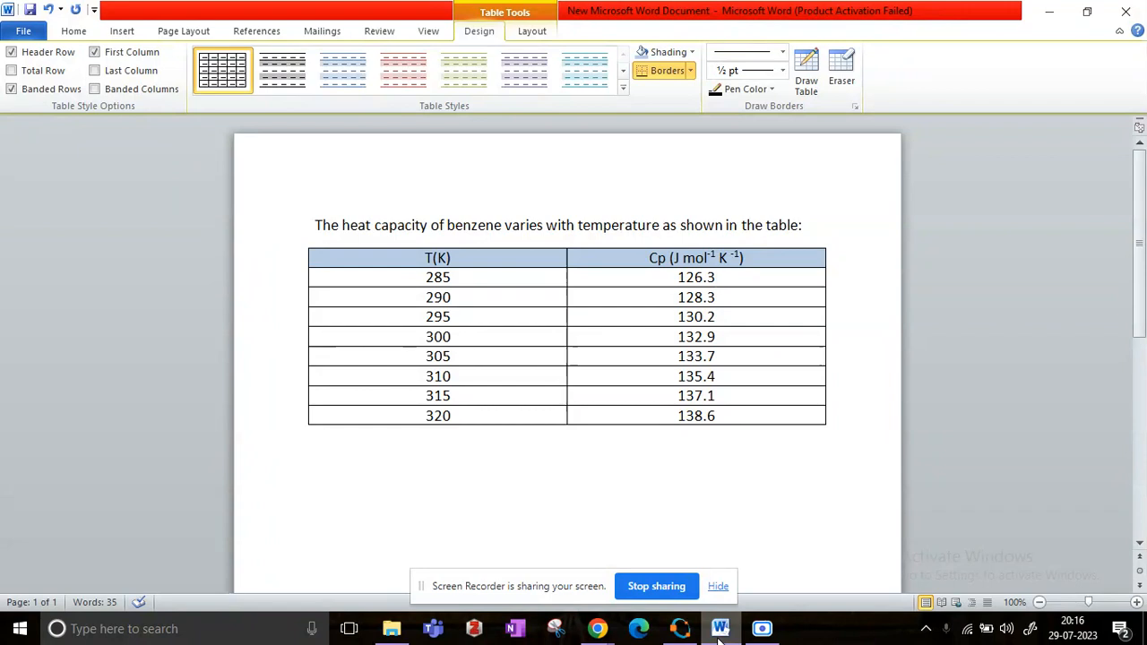
left_click(714, 277)
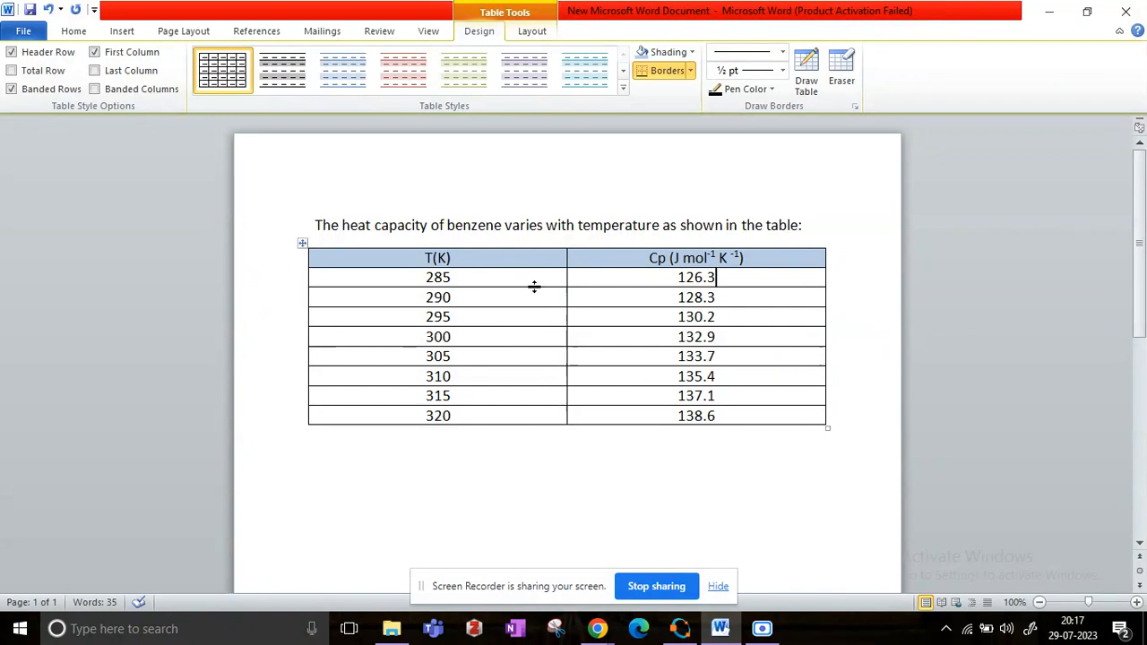
mouse_move(600, 395)
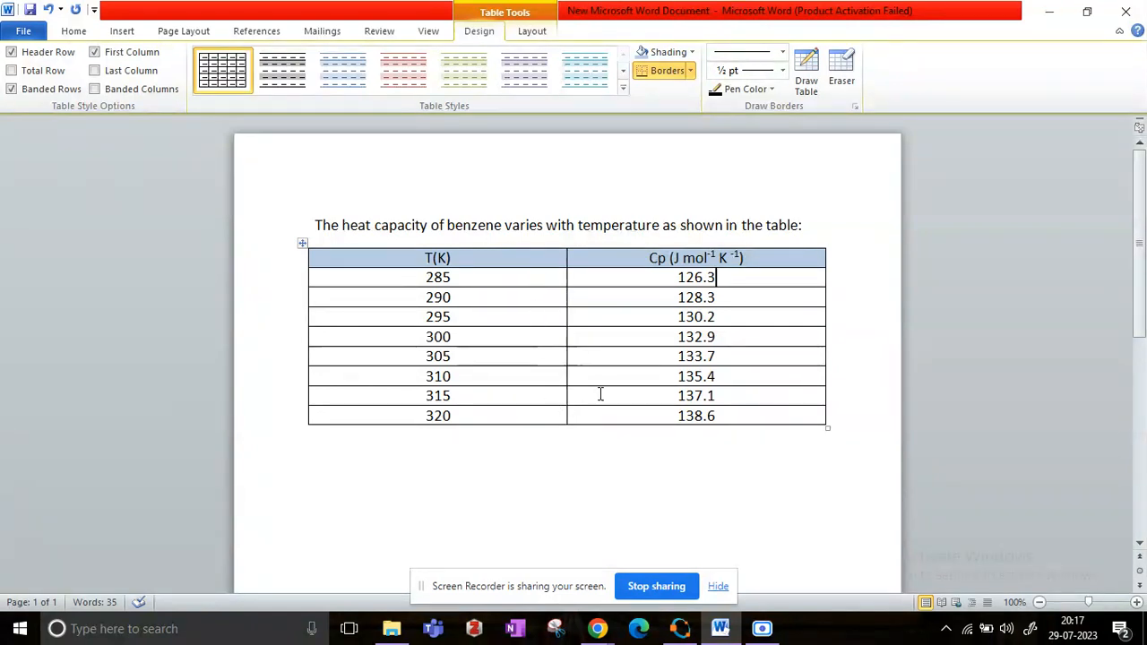
mouse_move(719, 296)
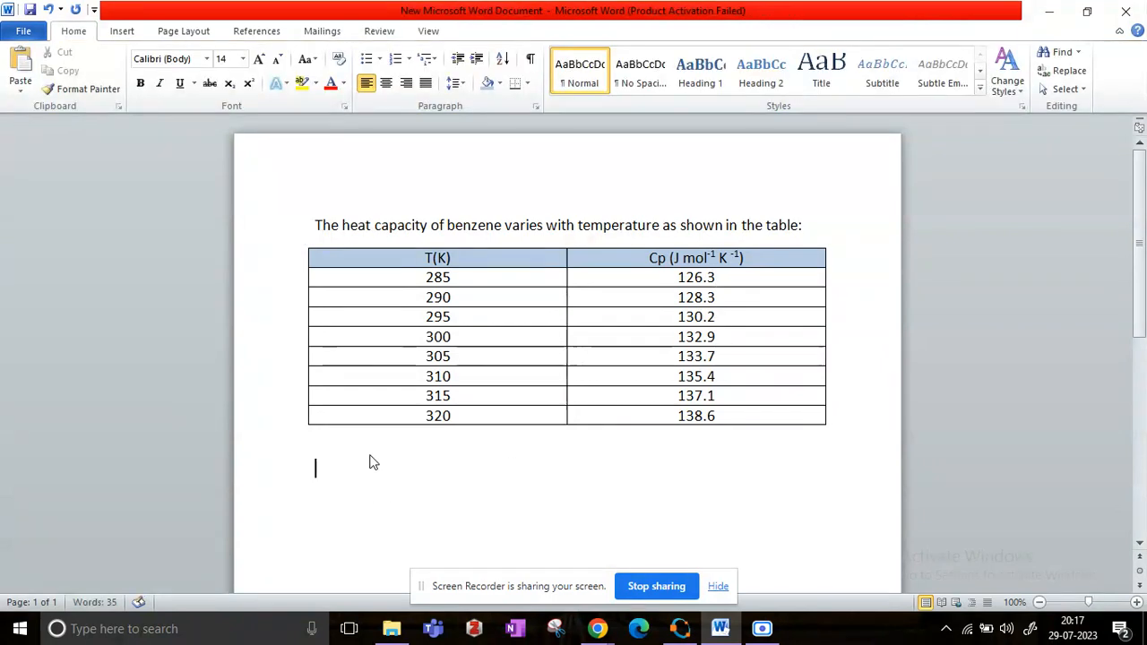
Step: Add 'Polyfit' and 'Polyval' lines below the table and switch to Octave
type("polyfit")
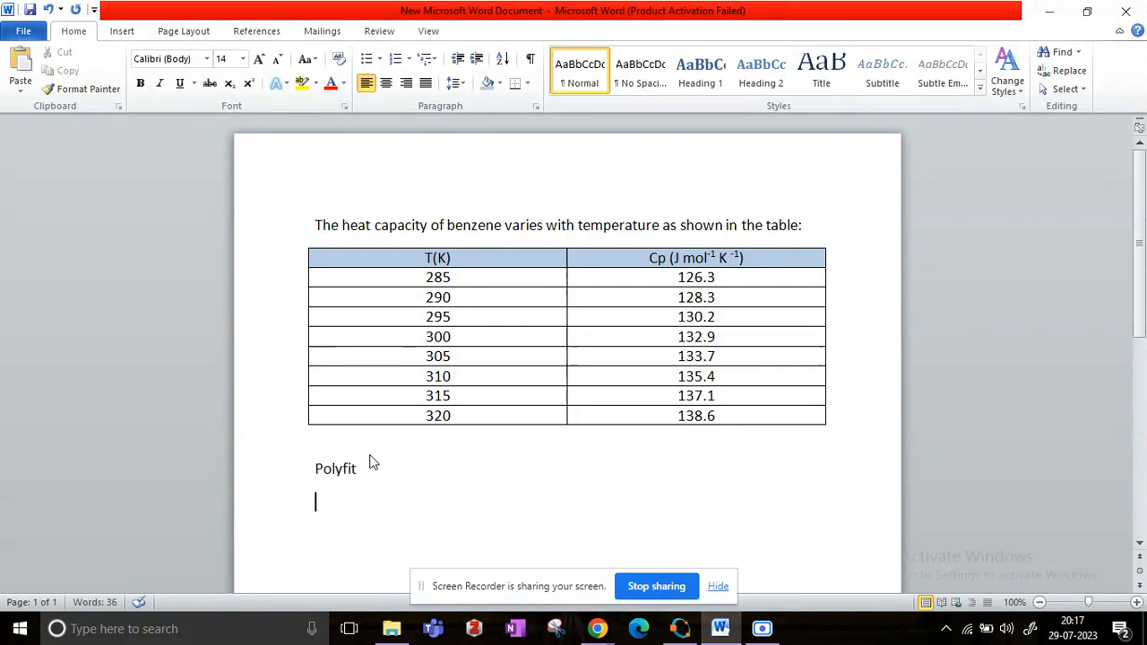
type("Polyval")
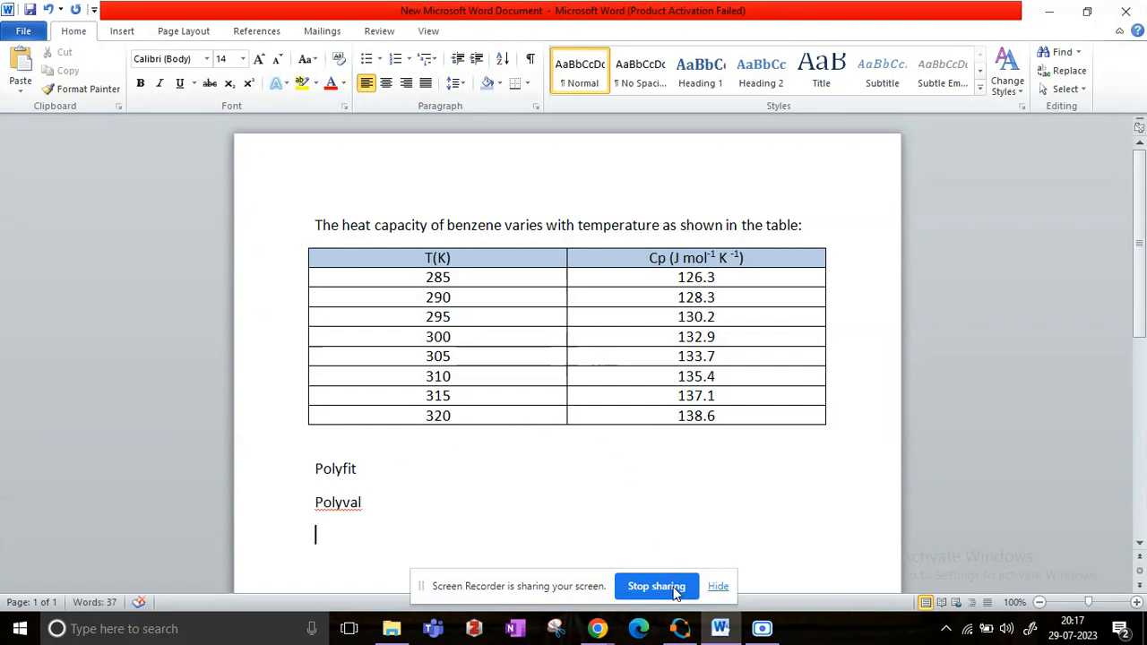
left_click(657, 626)
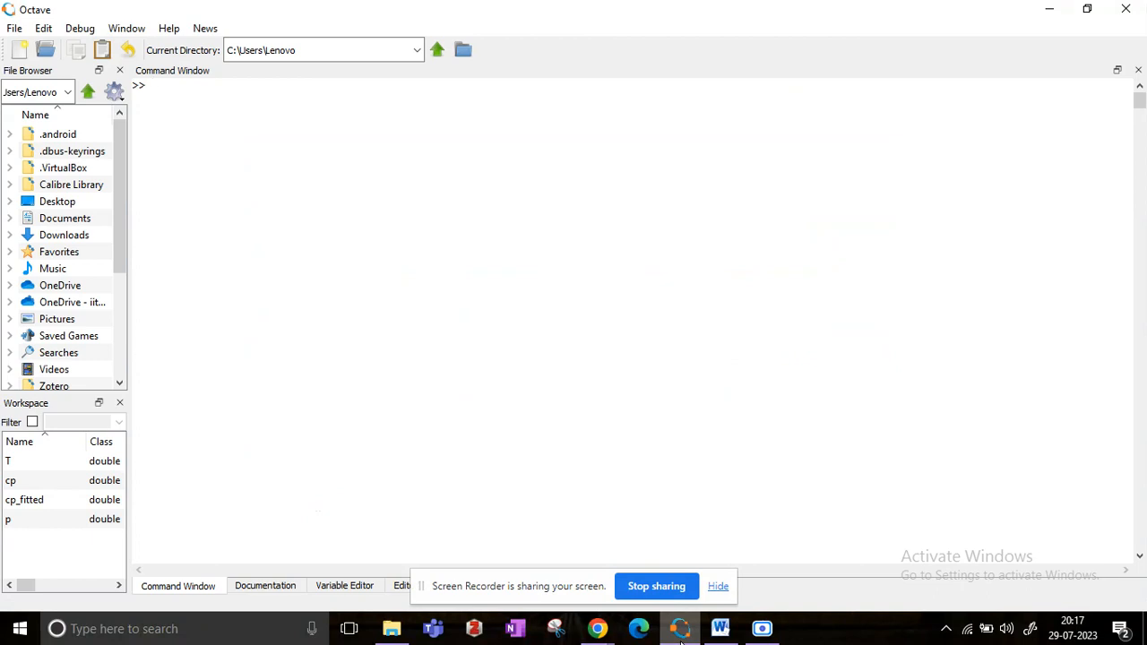
Step: Display T and cp, plot cp against T with circle markers, then minimize the figure
type("T")
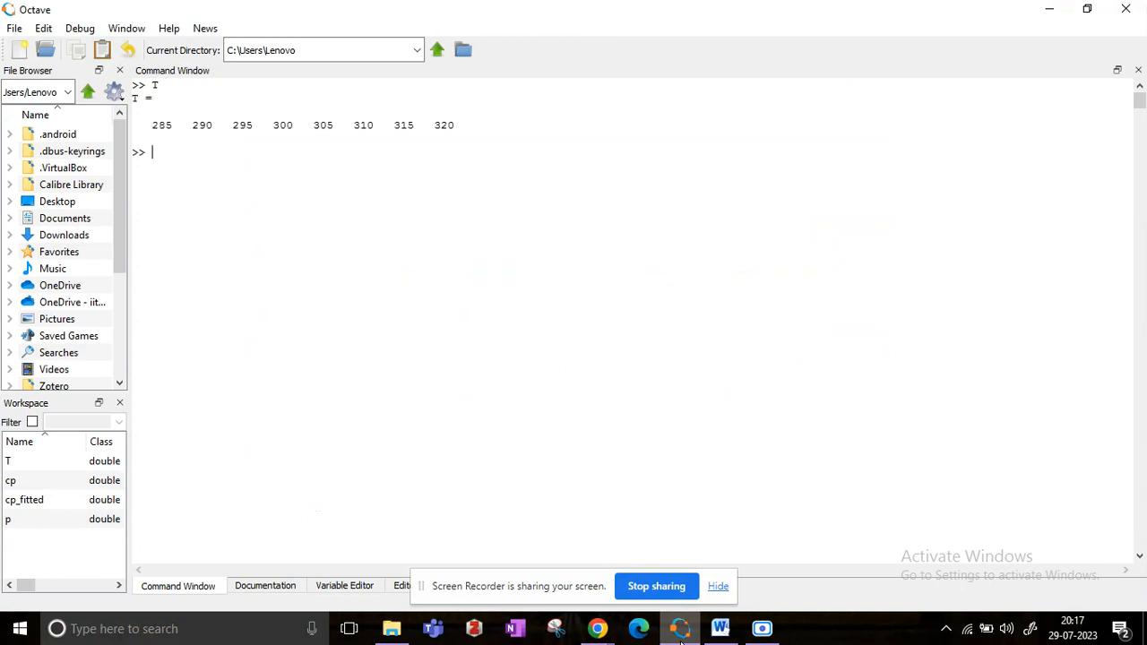
type("cp")
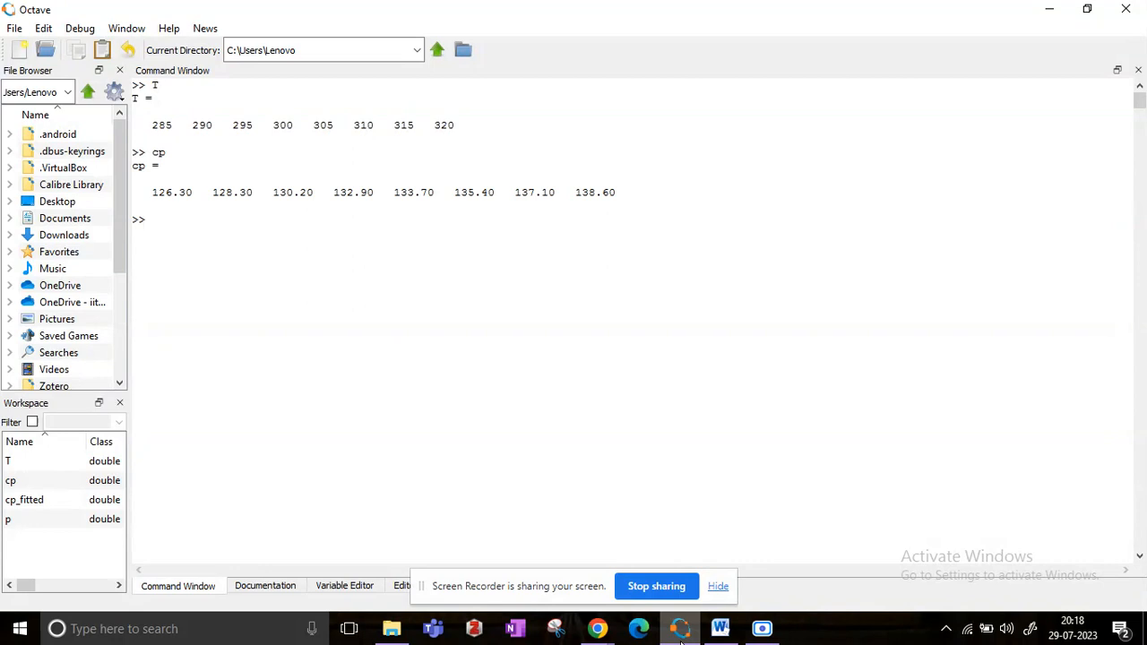
type("plot")
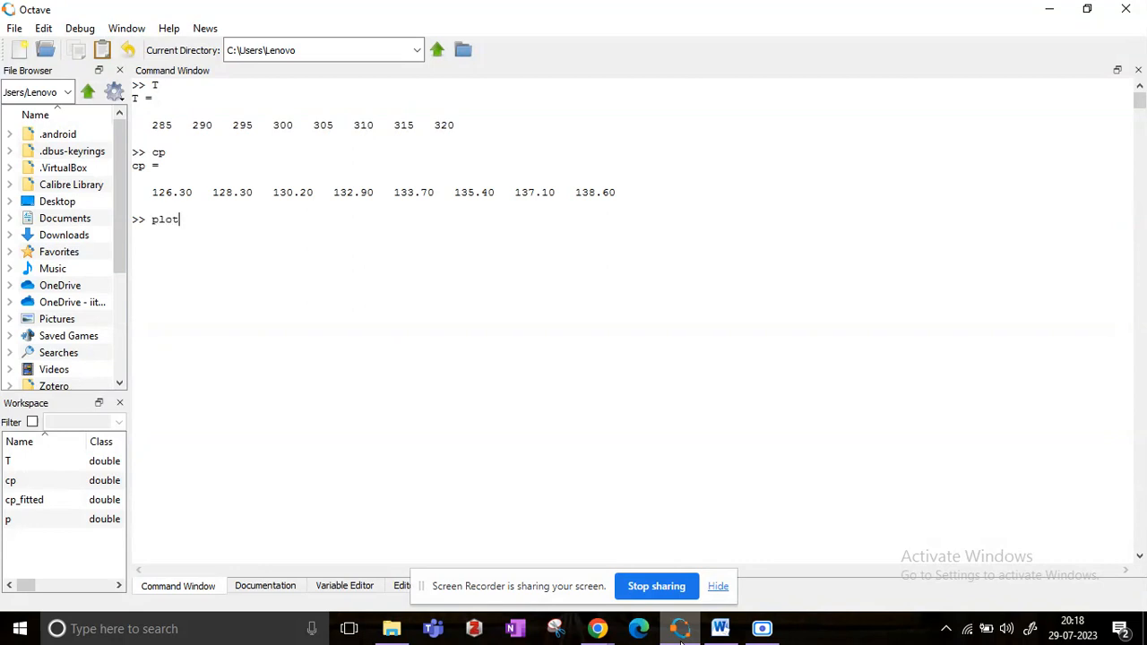
type("(T")
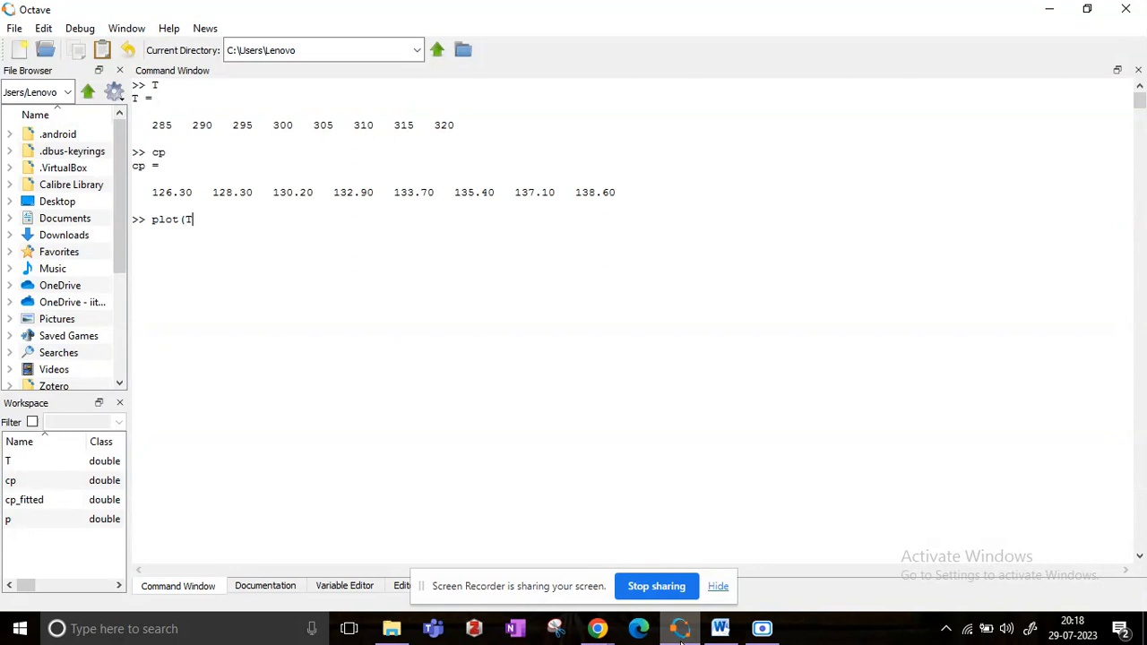
type(", cp")
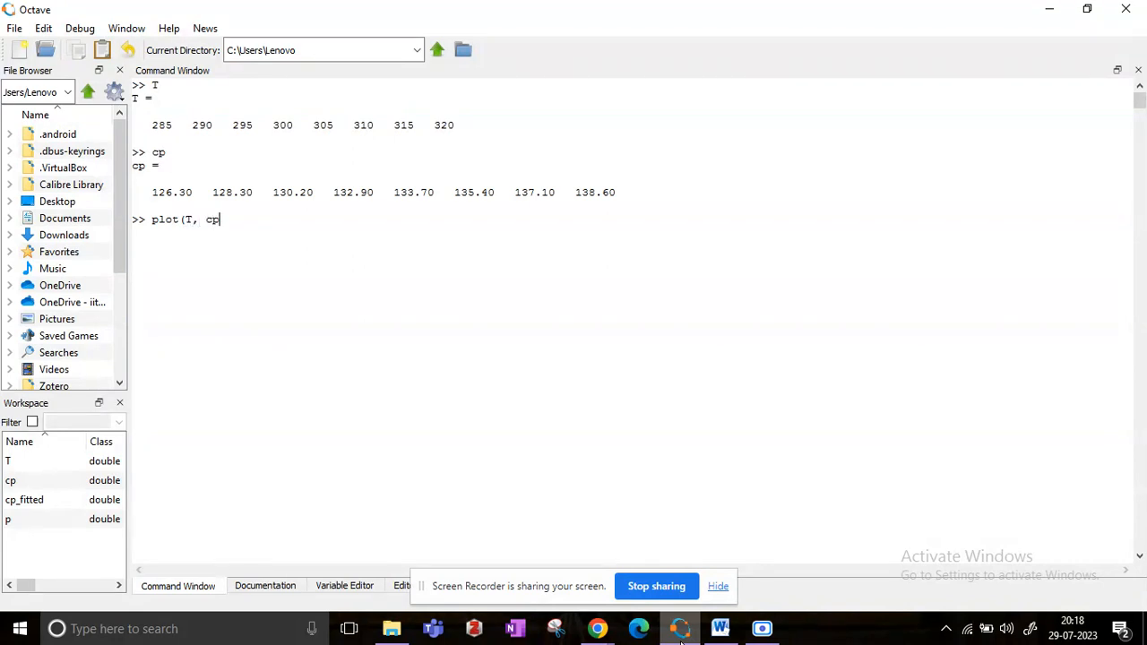
type(",")
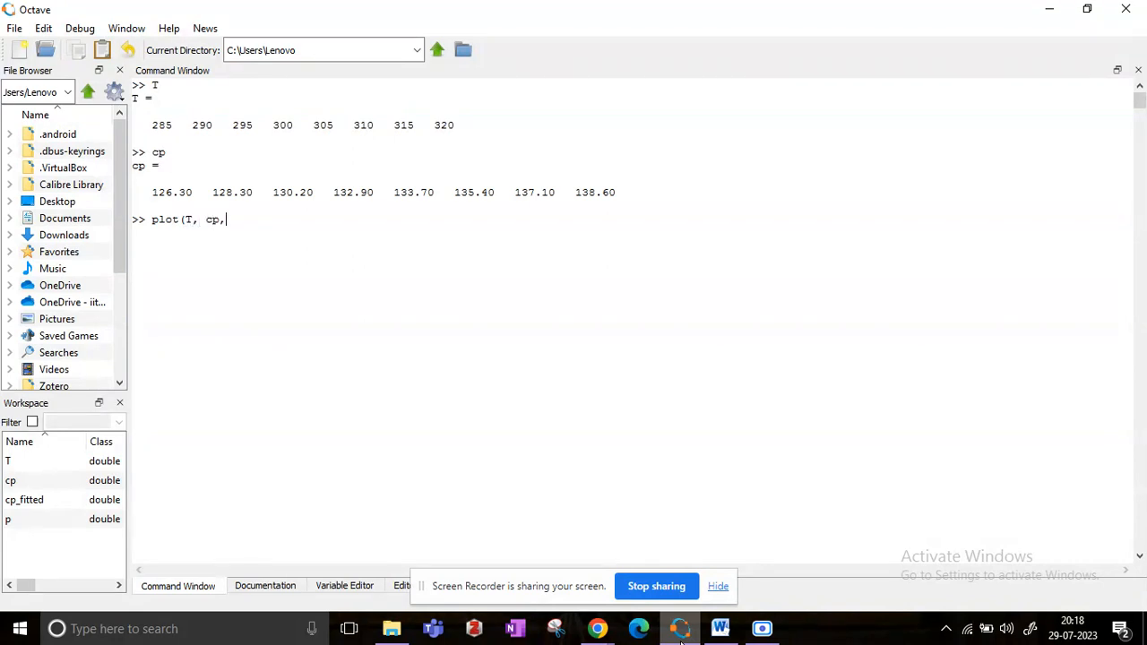
type("'")
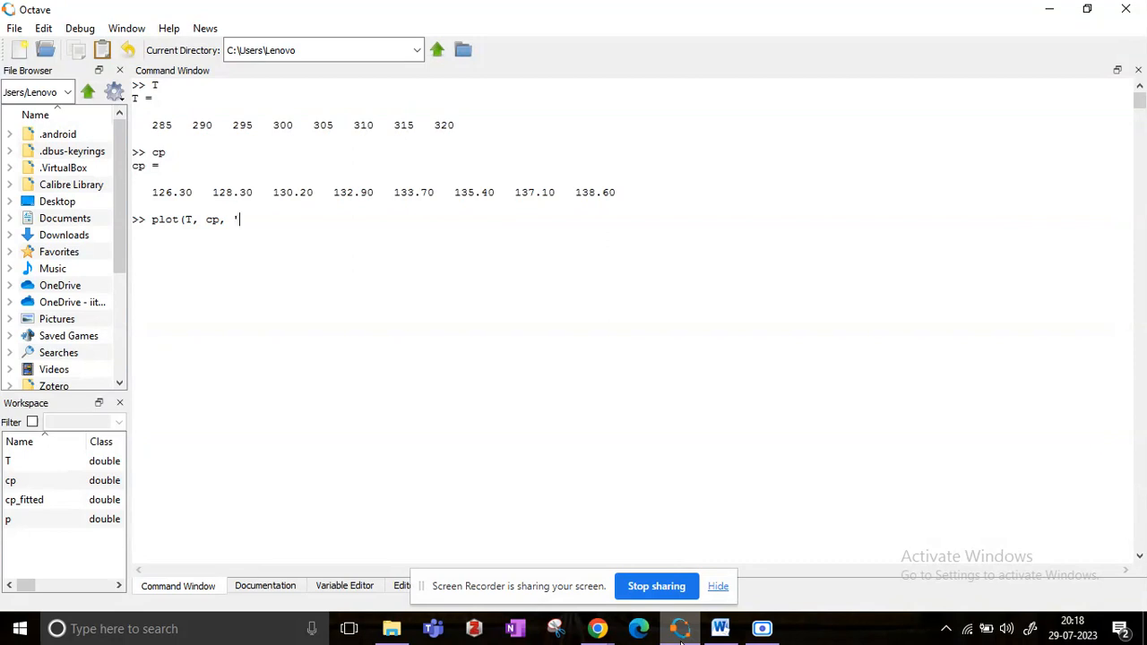
type("o'")
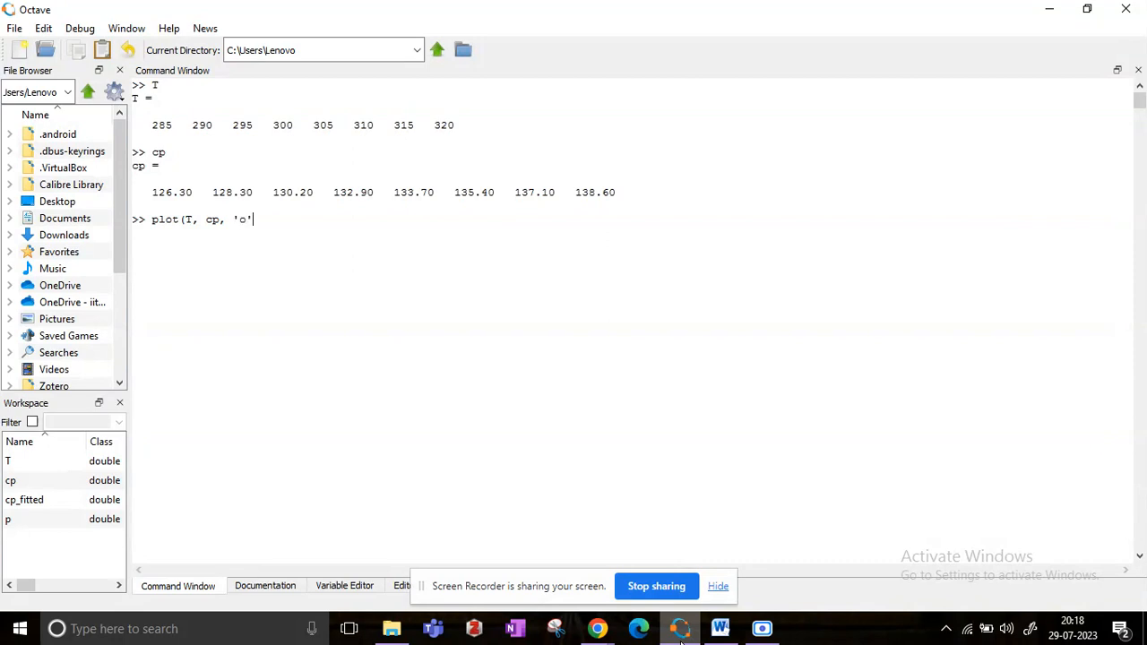
type(")")
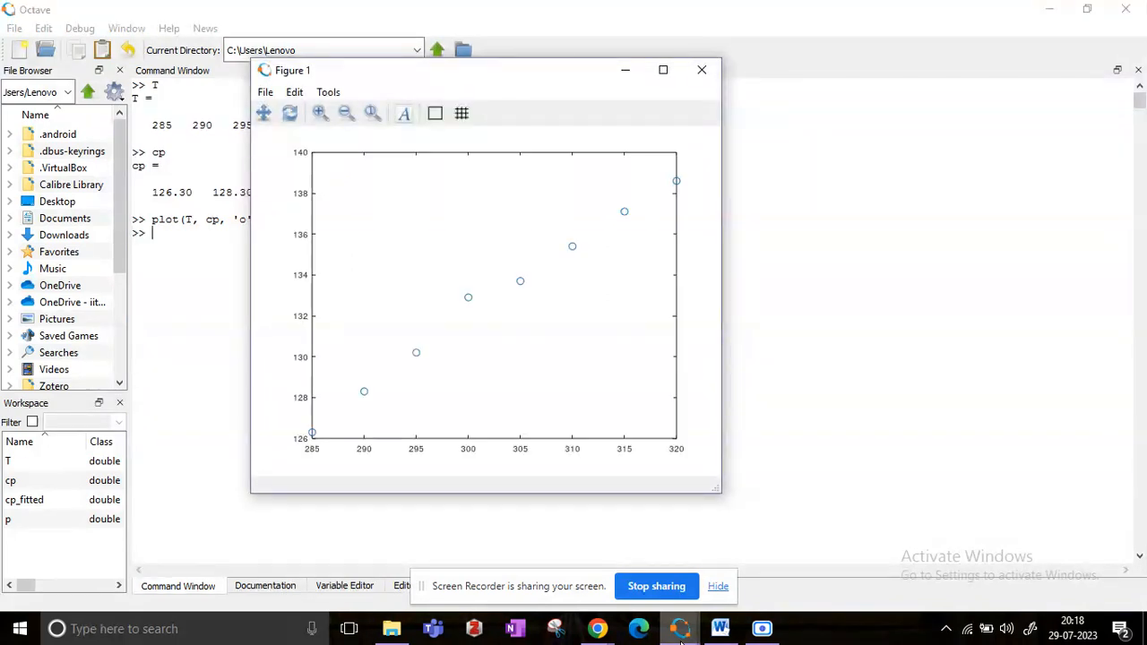
mouse_move(900, 489)
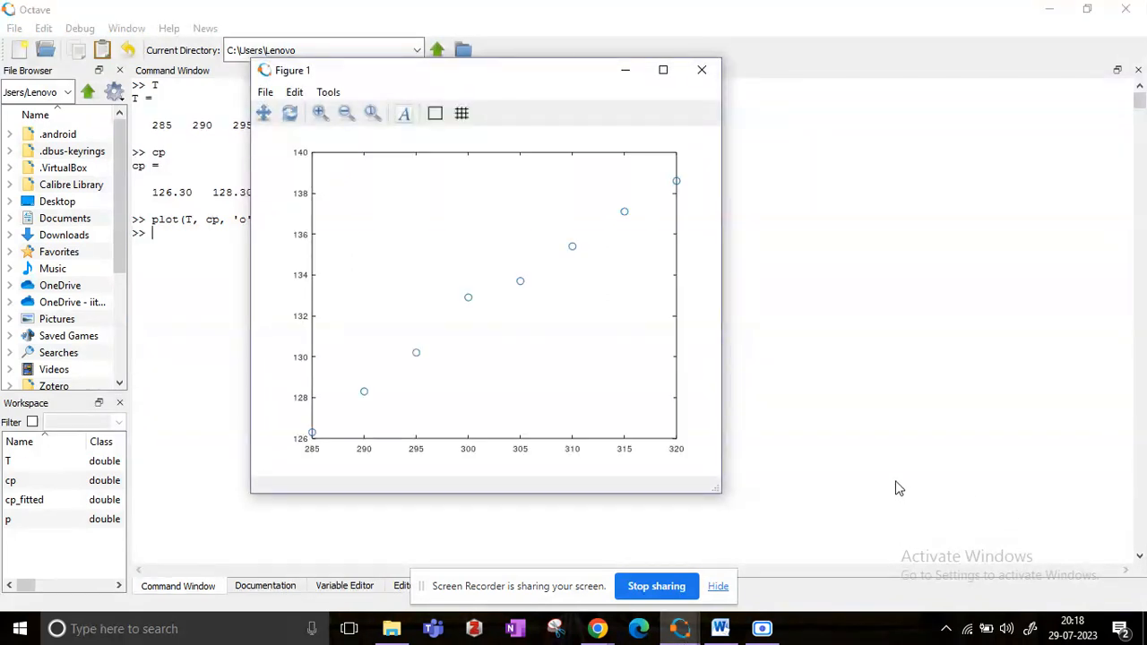
mouse_move(397, 433)
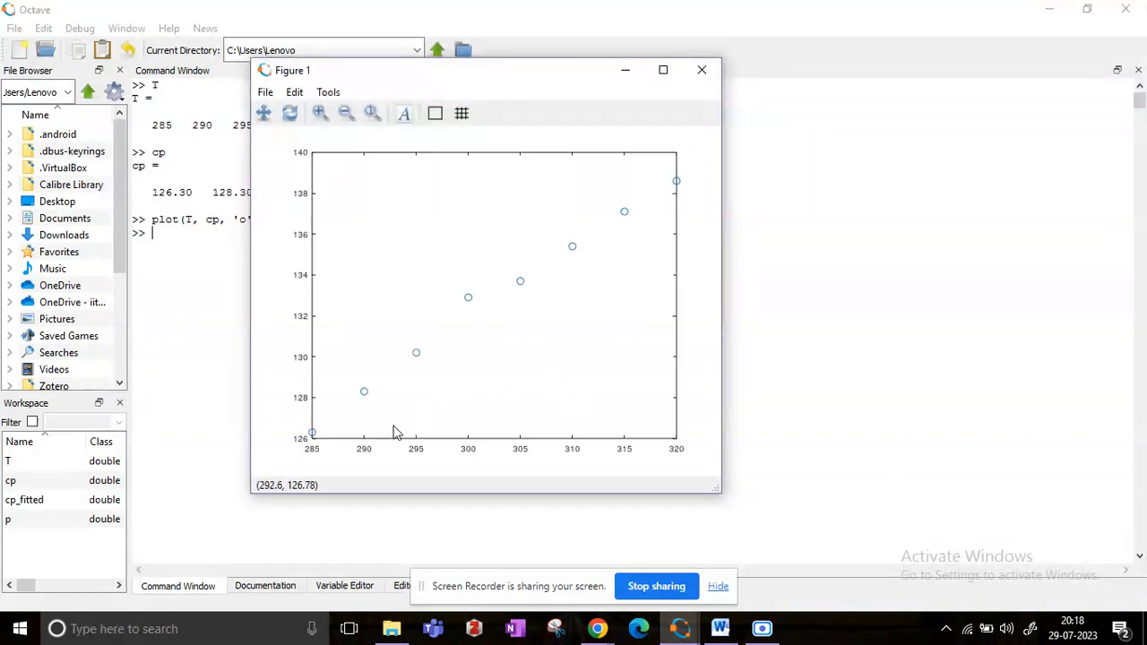
mouse_move(618, 459)
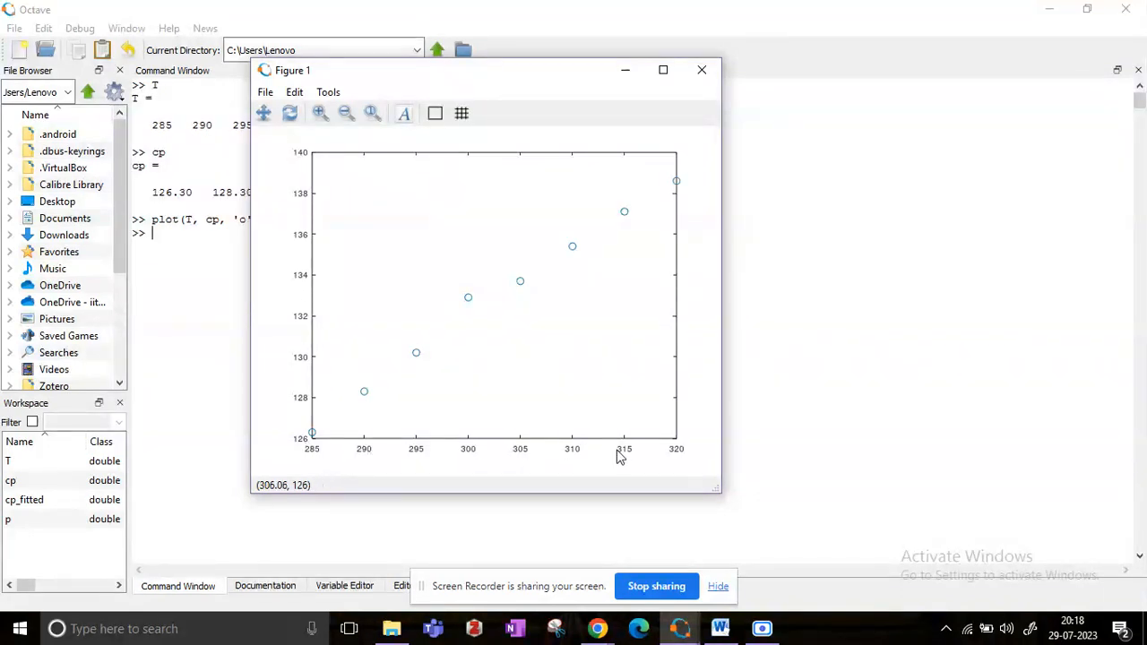
mouse_move(312, 431)
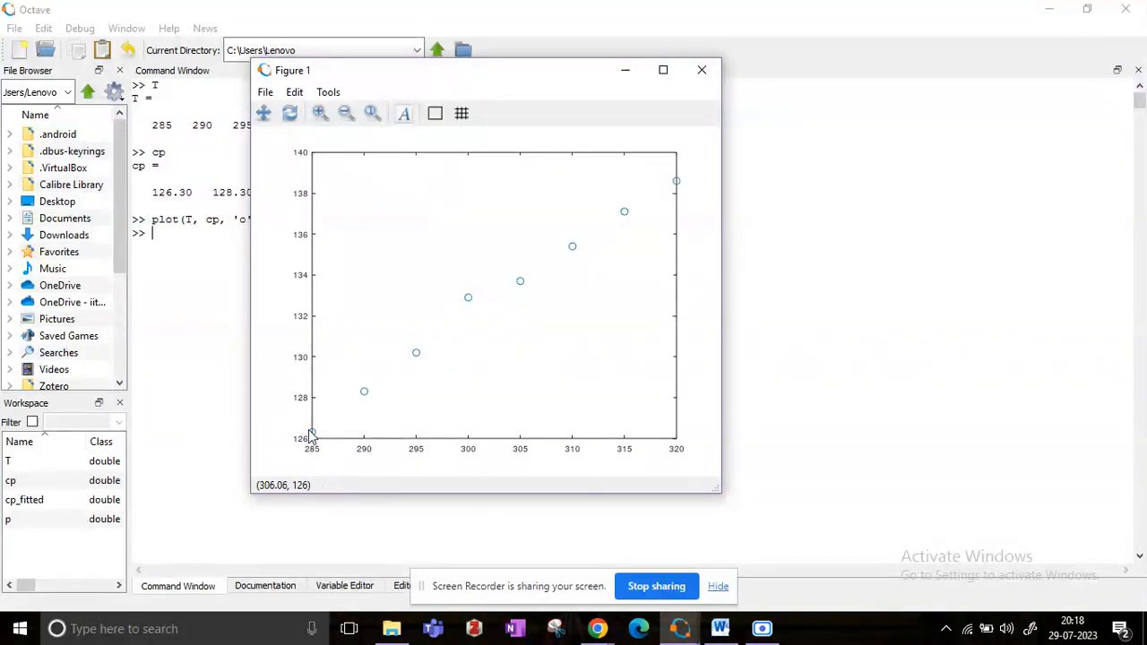
mouse_move(306, 190)
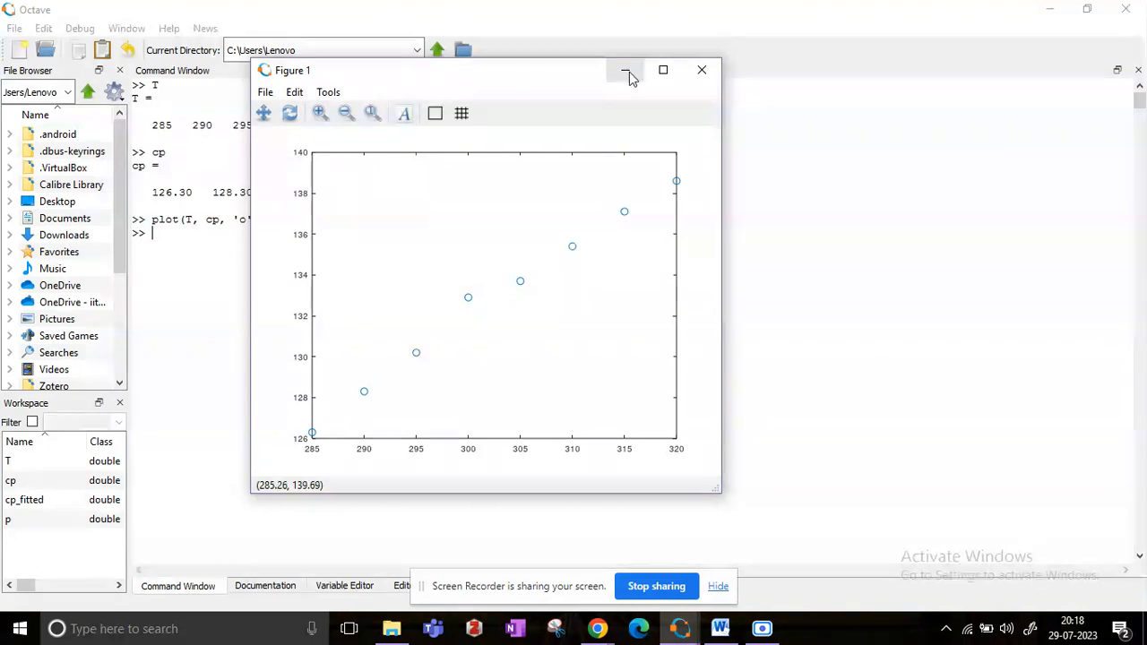
left_click(622, 69)
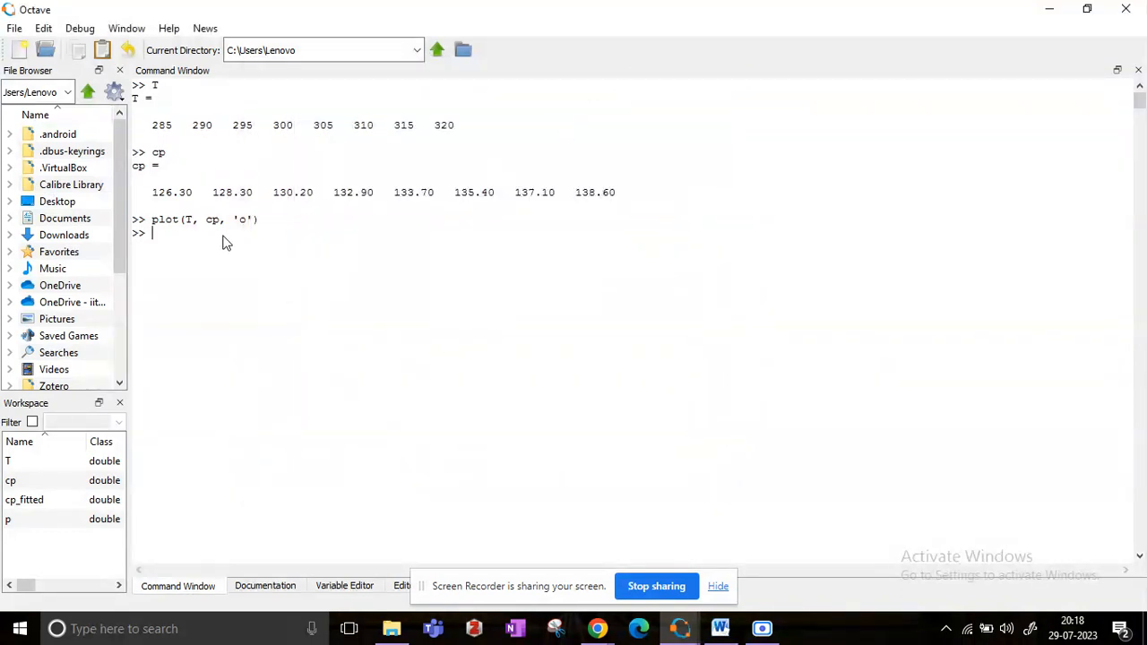
Step: Label the x-axis 'T' and the y-axis 'cp', then minimize the figure
type("xlabel")
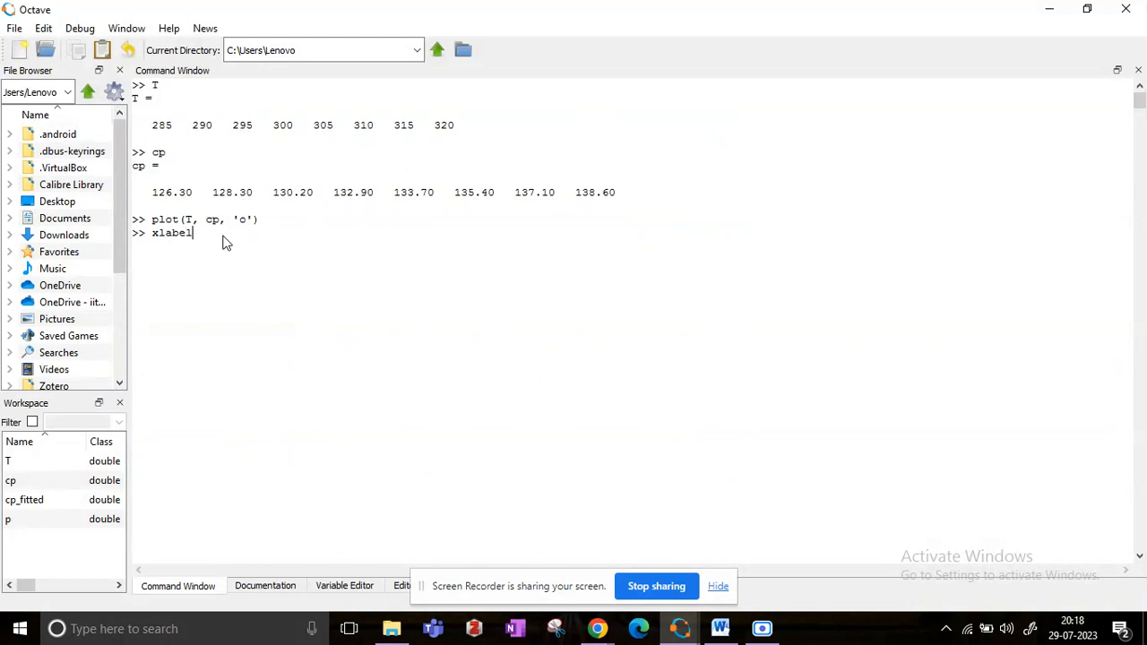
type("('T")
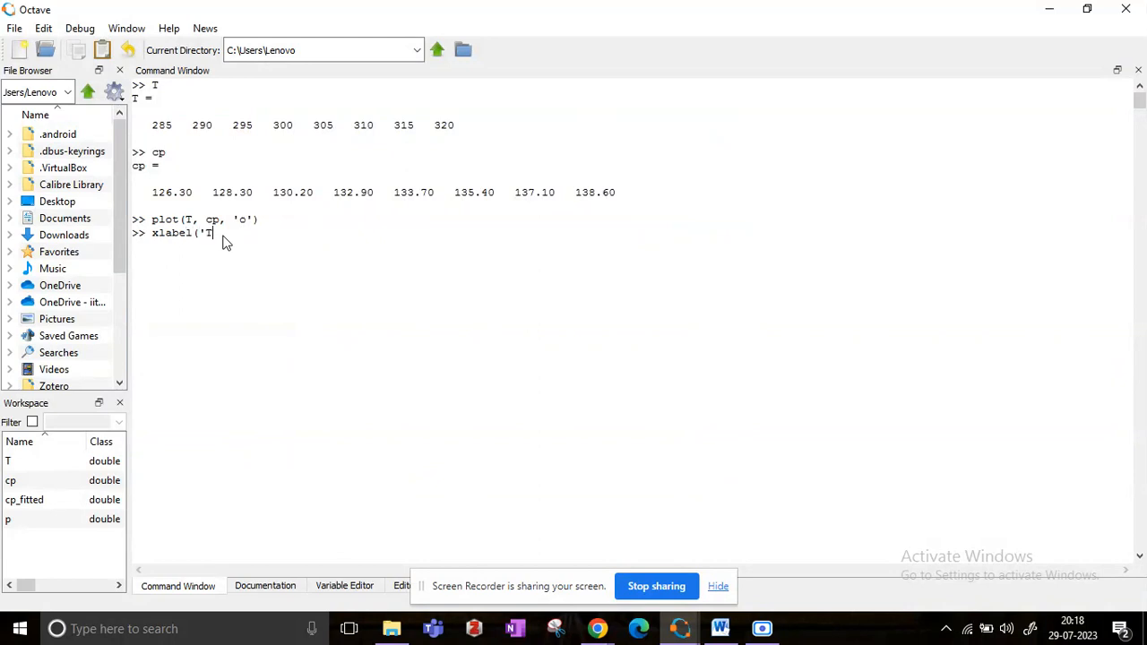
type("')")
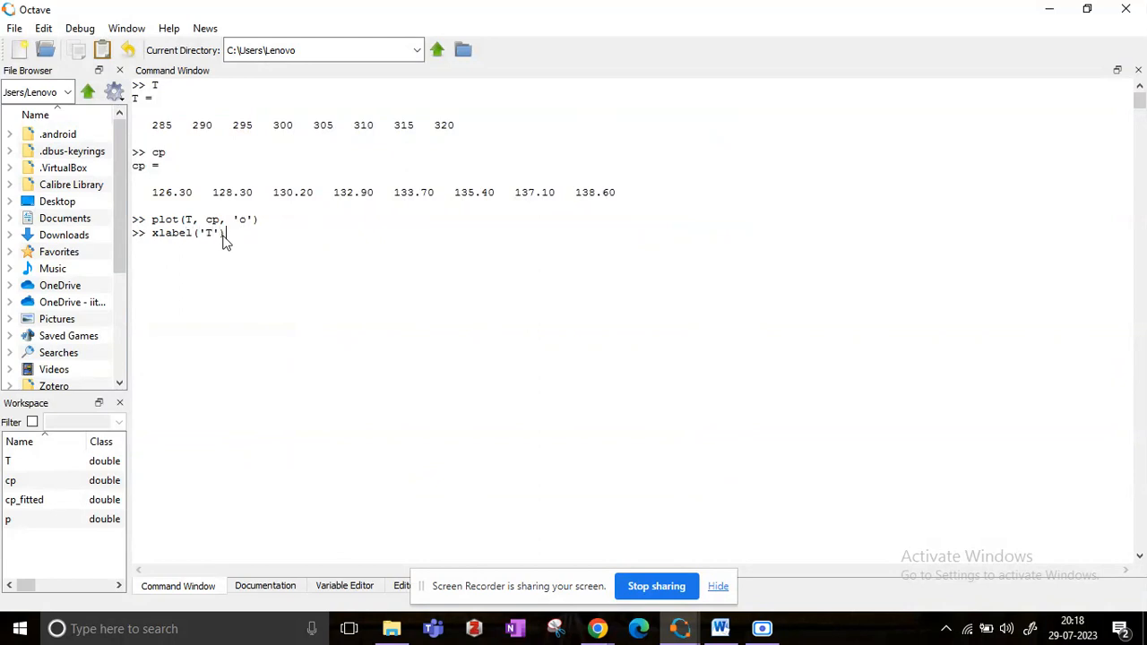
type(");")
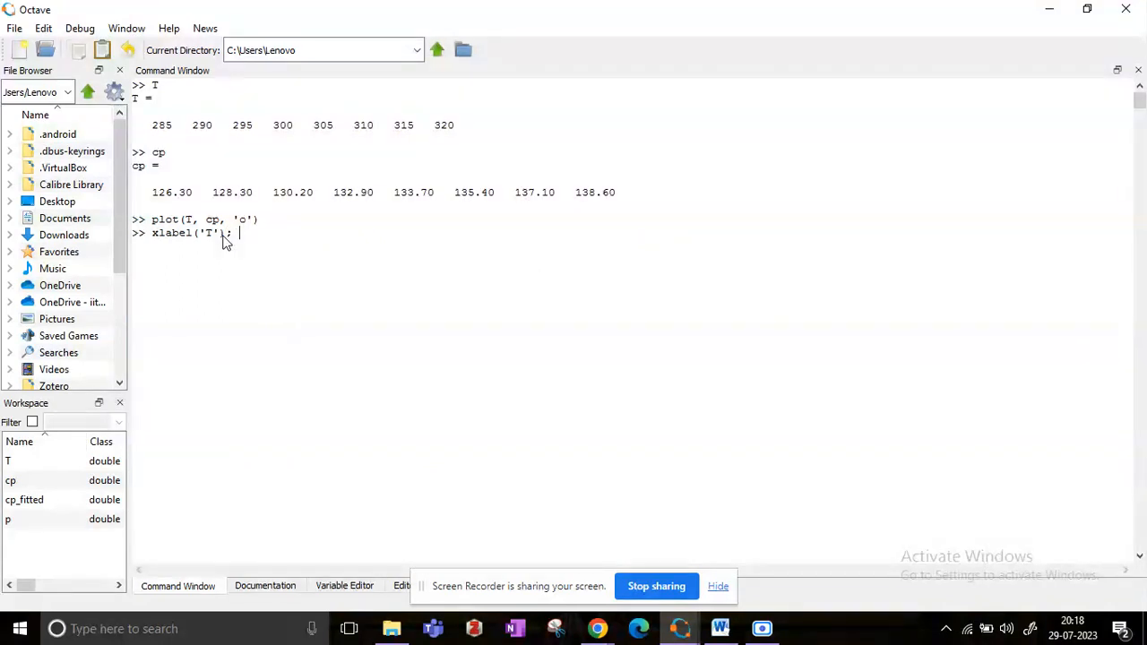
type("ylabel(")
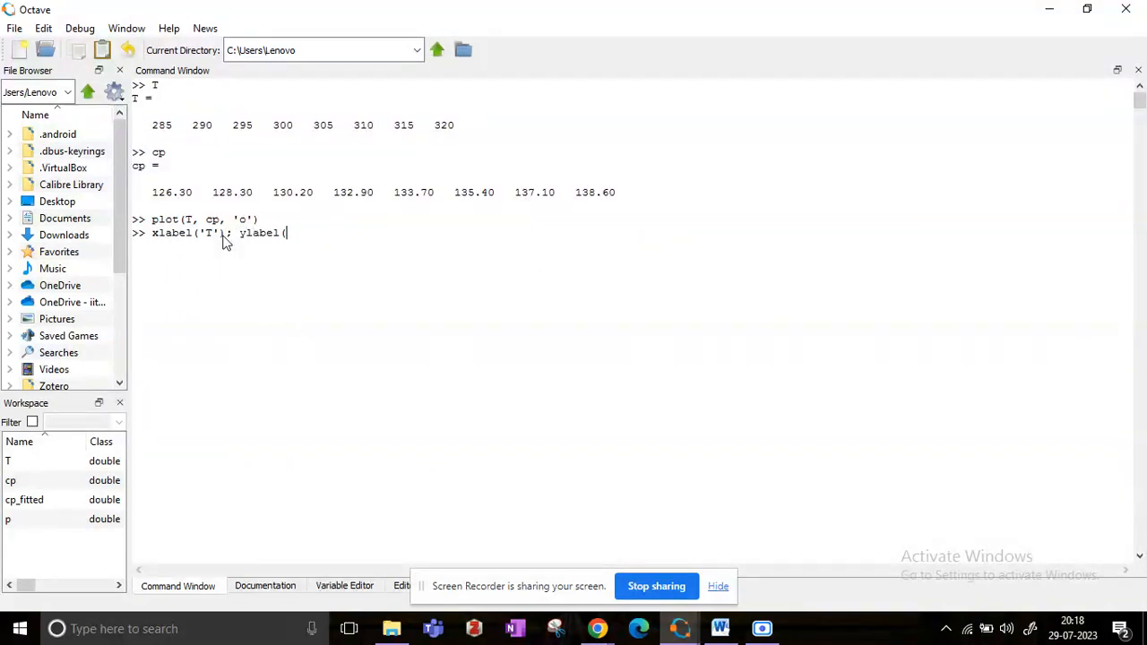
type("'c")
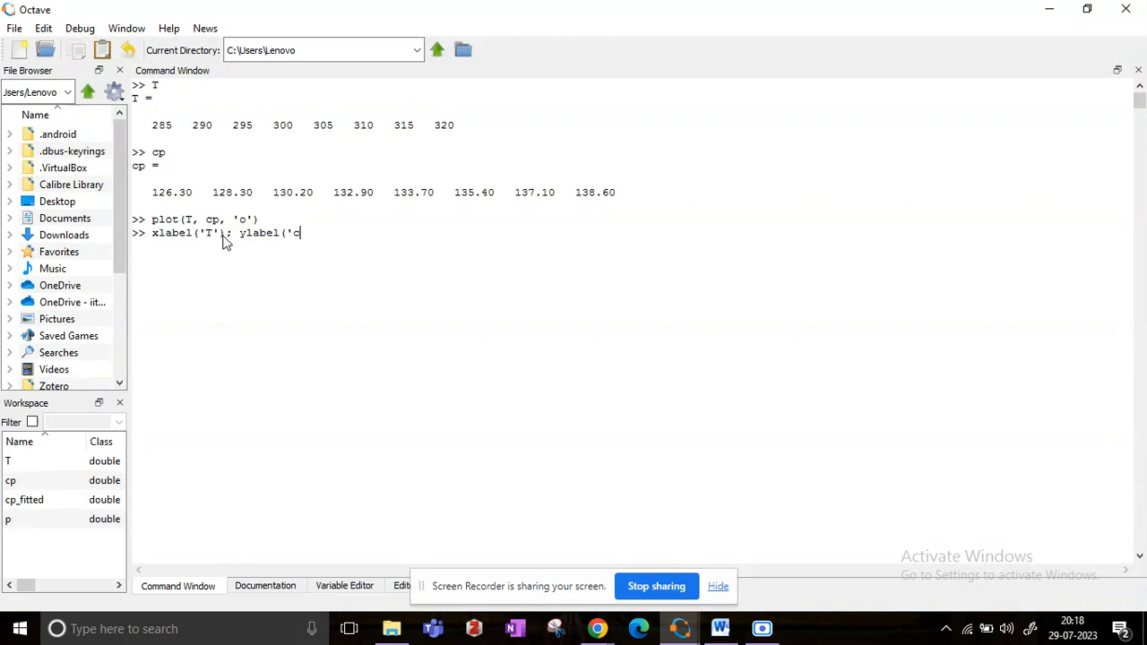
type("p')")
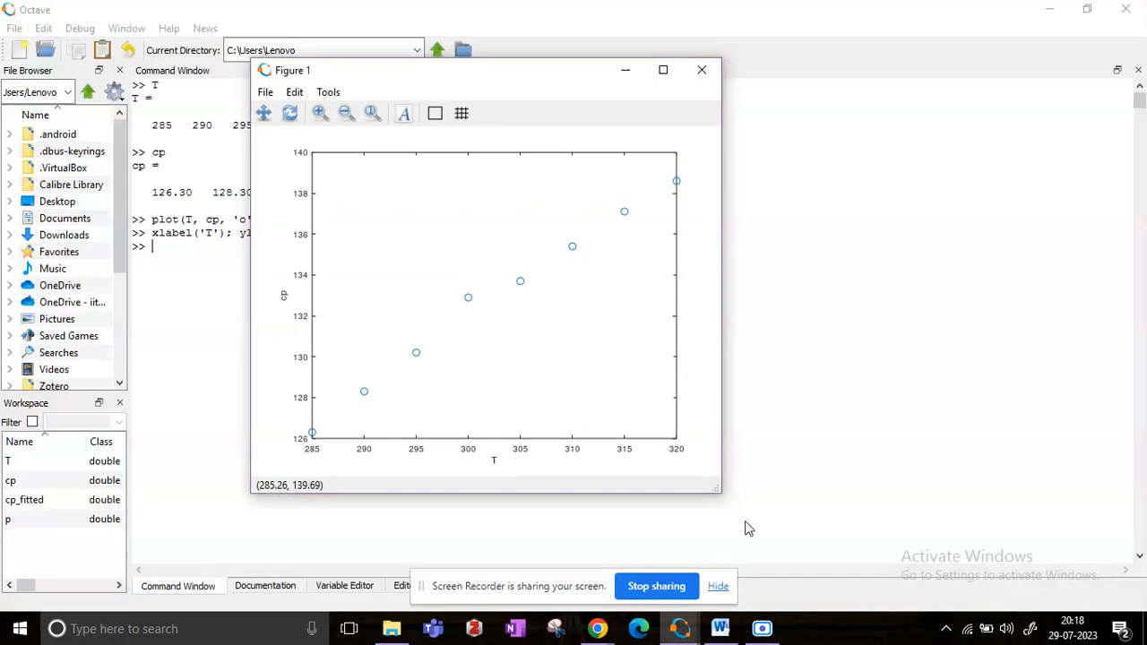
mouse_move(302, 320)
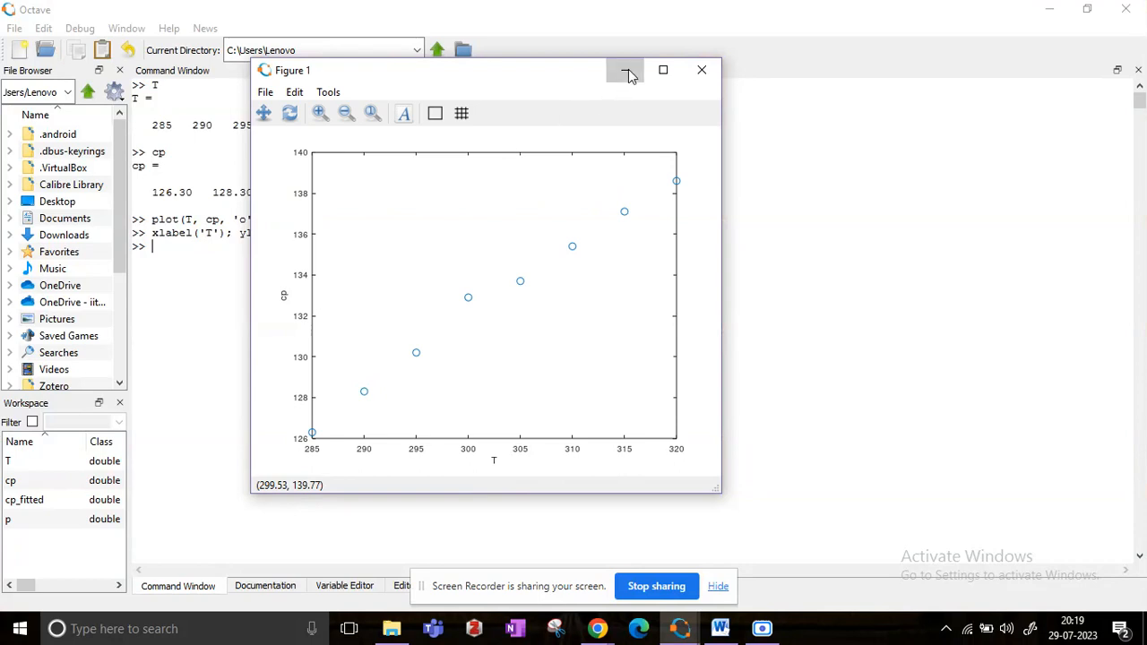
left_click(626, 72)
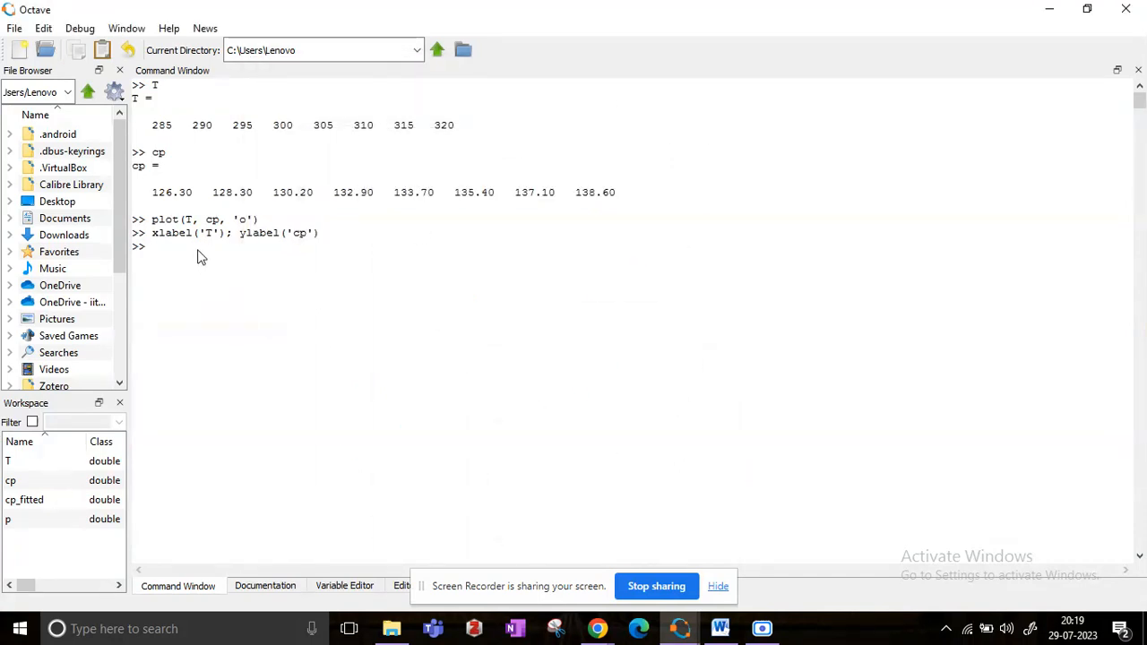
mouse_move(206, 259)
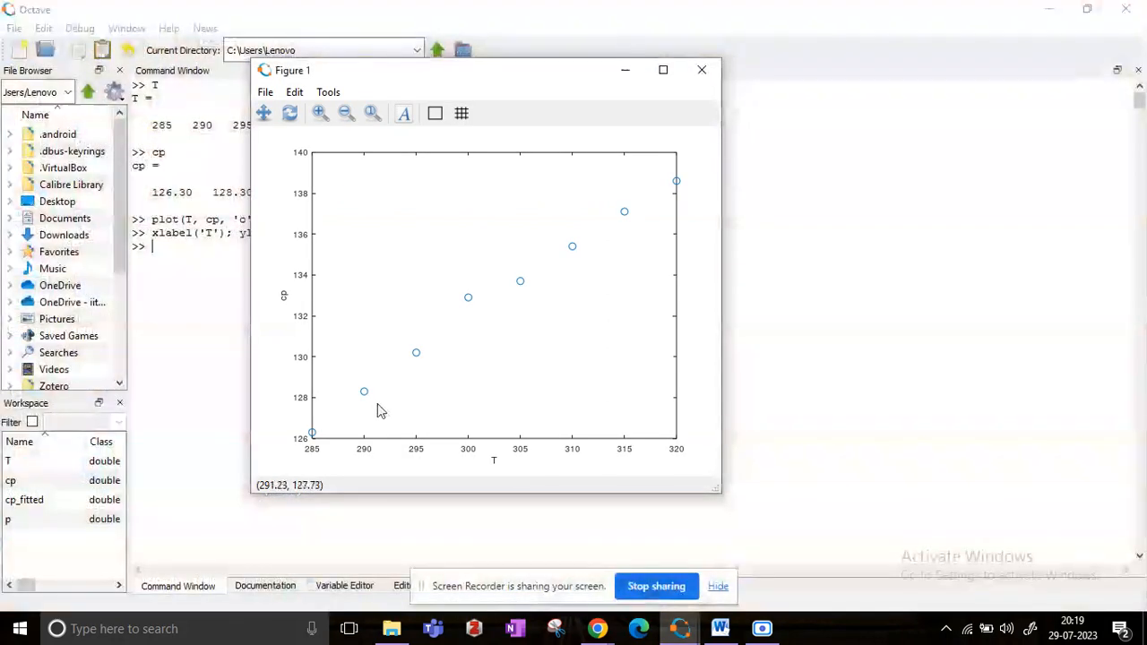
mouse_move(464, 350)
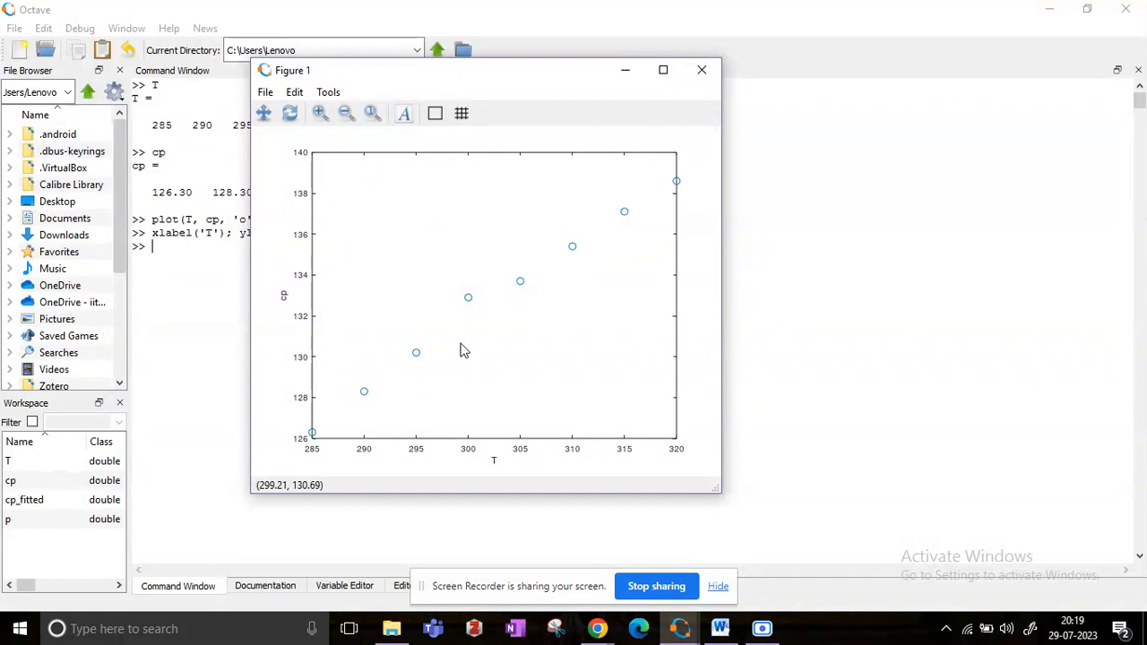
mouse_move(476, 332)
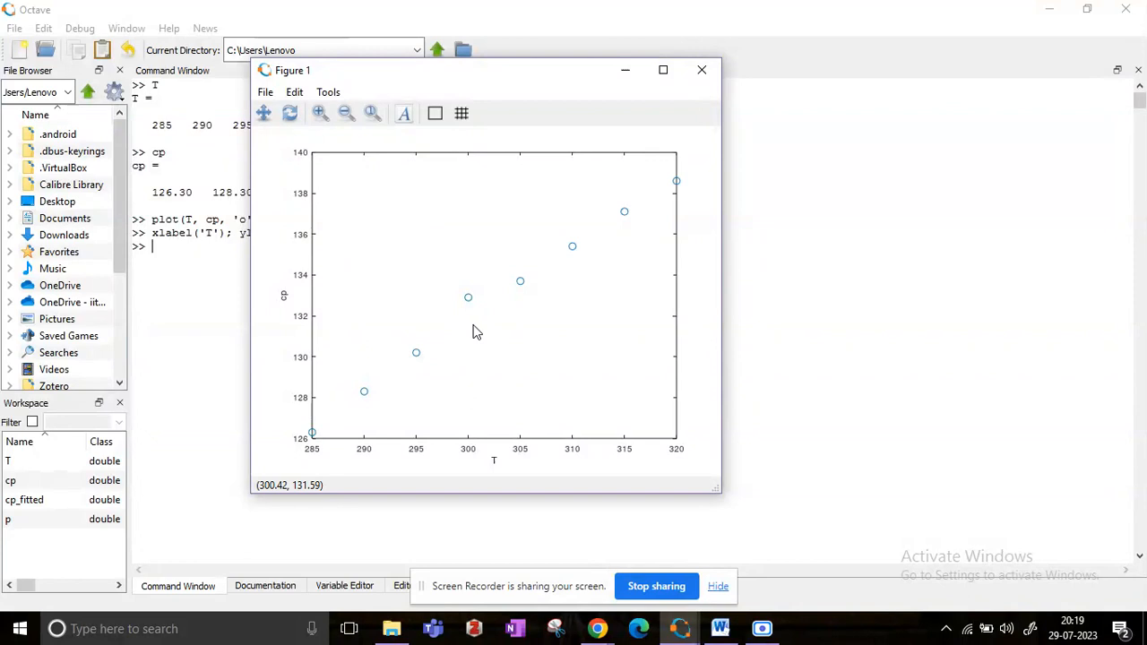
mouse_move(540, 260)
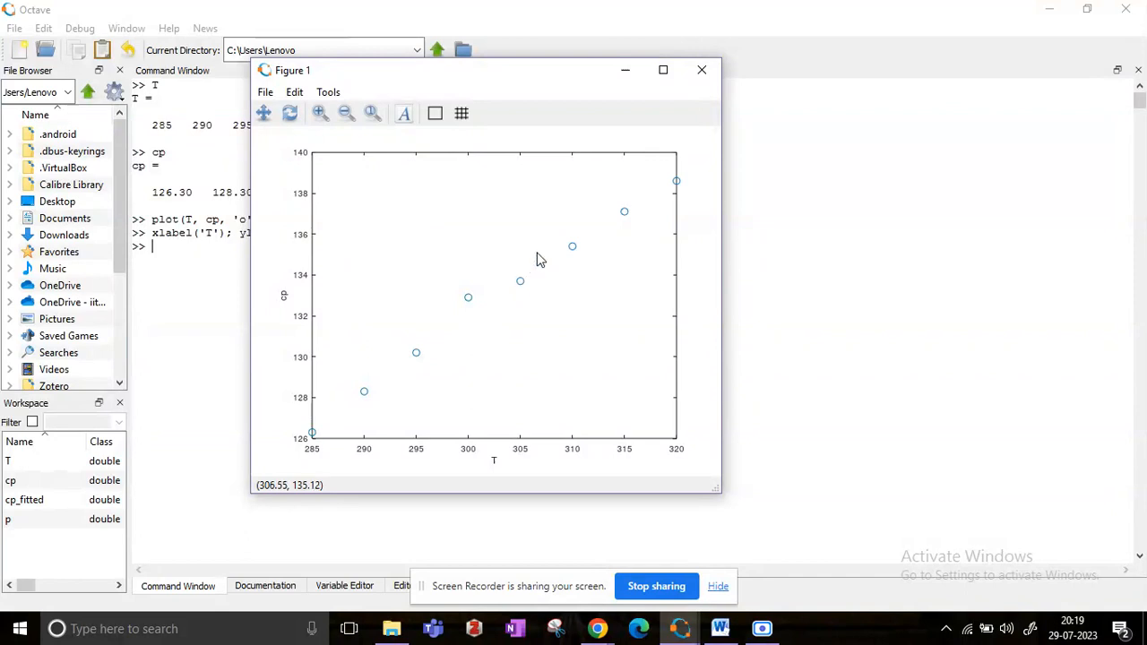
mouse_move(638, 101)
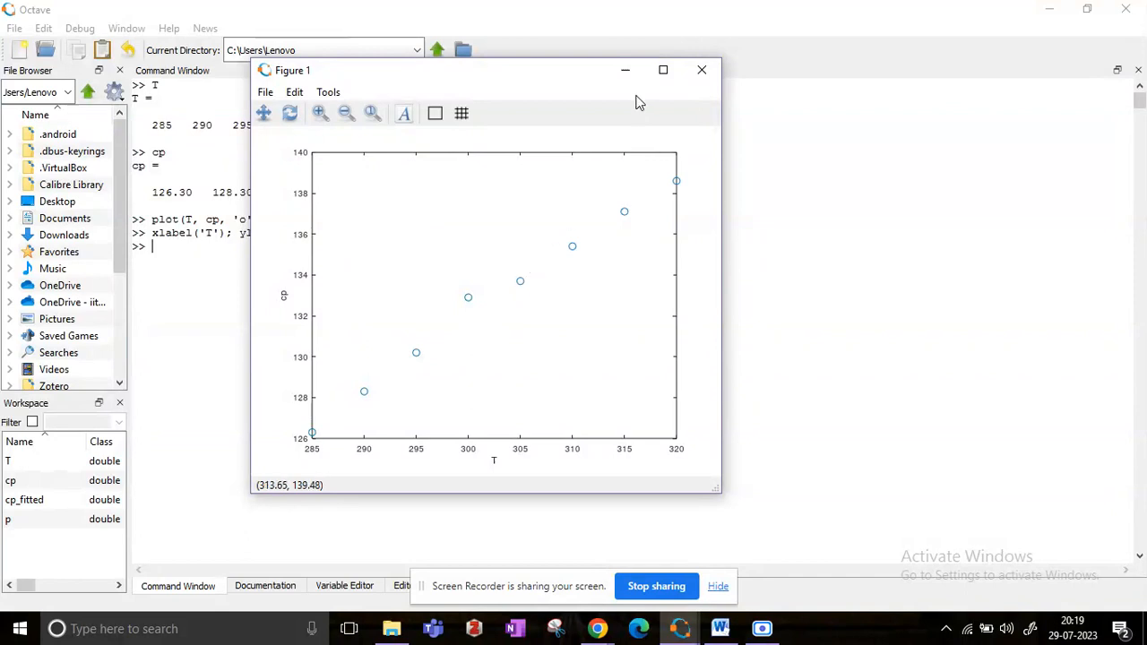
left_click(702, 70)
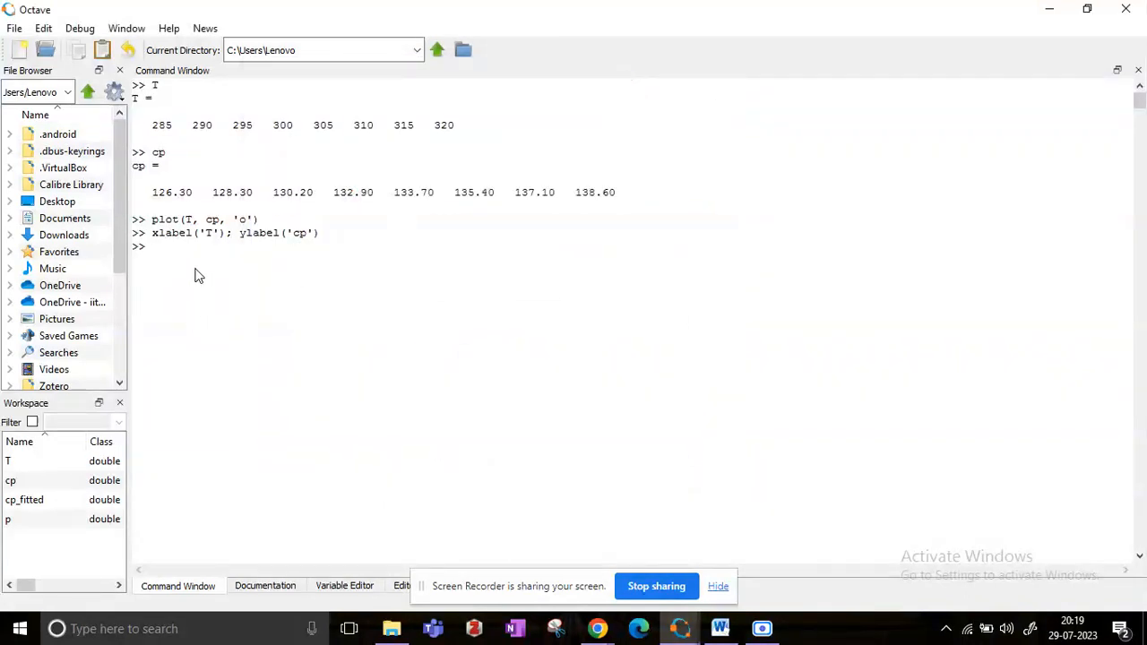
Step: Enter p = polyfit(T, cp, 1) to fit a first-order line to cp versus T
type("p")
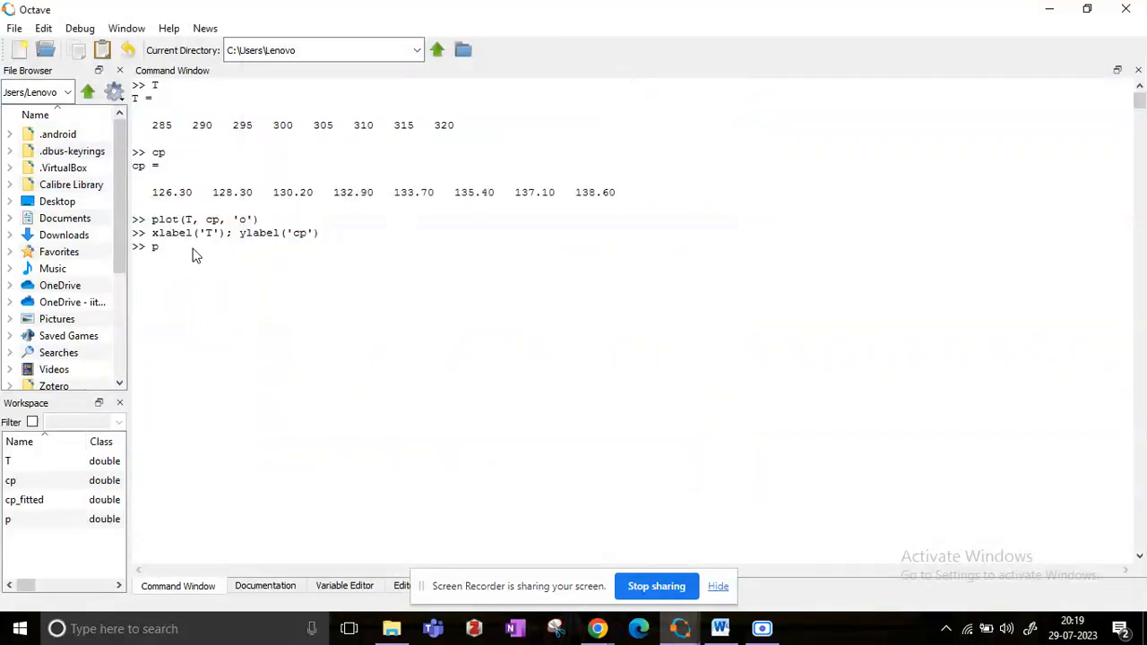
type("= pol")
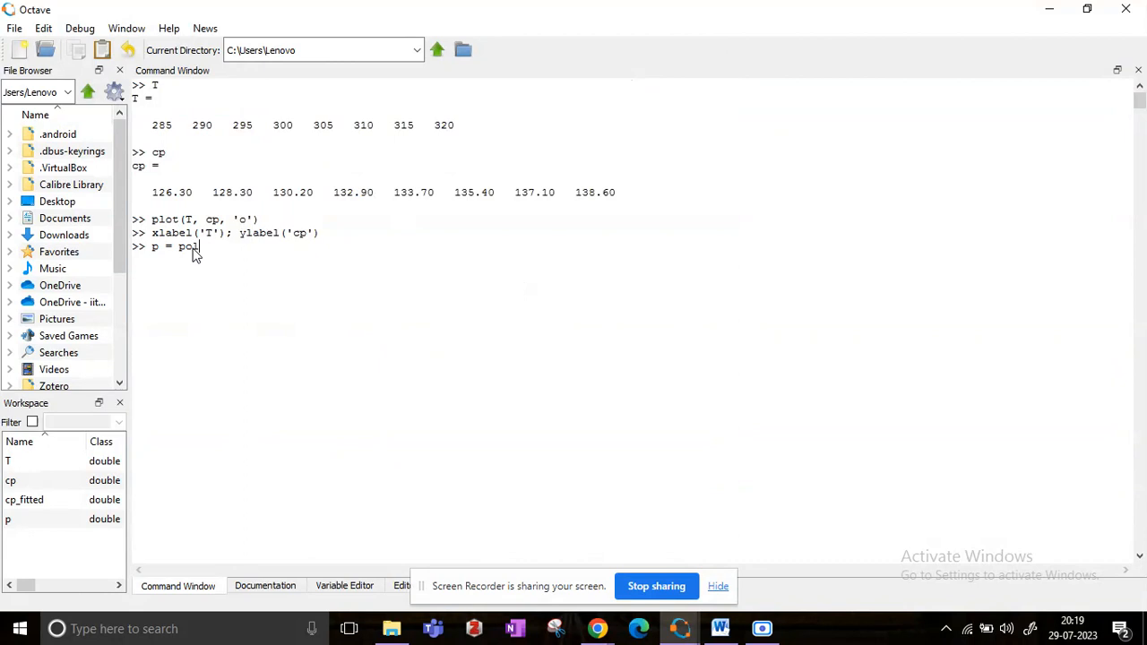
type("lyfit")
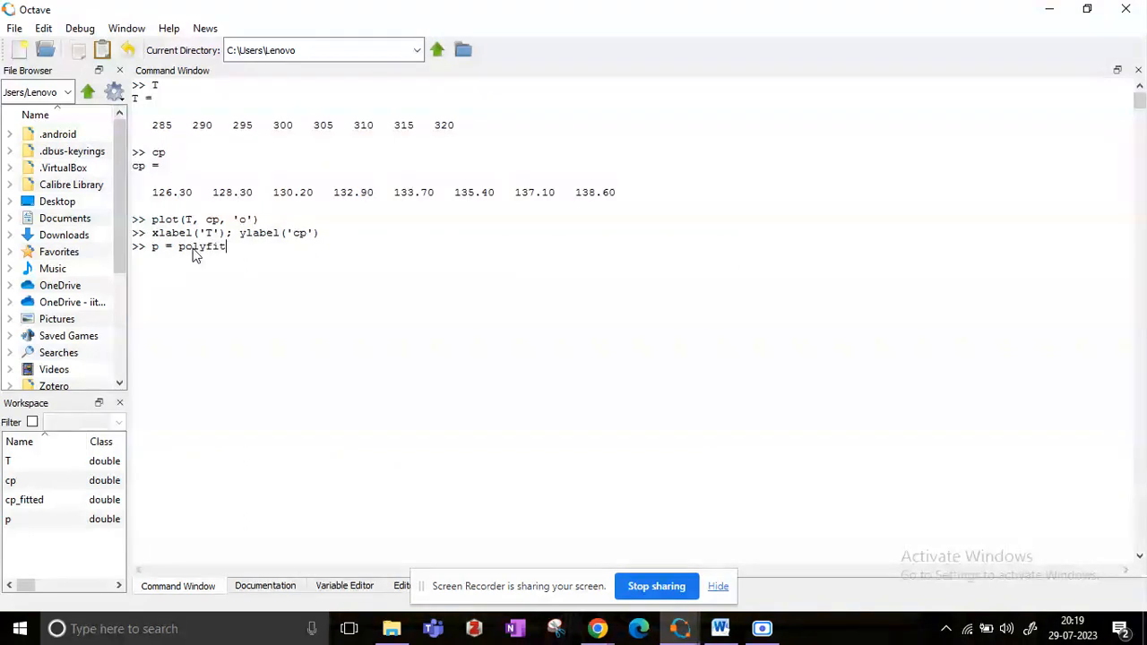
type("(T")
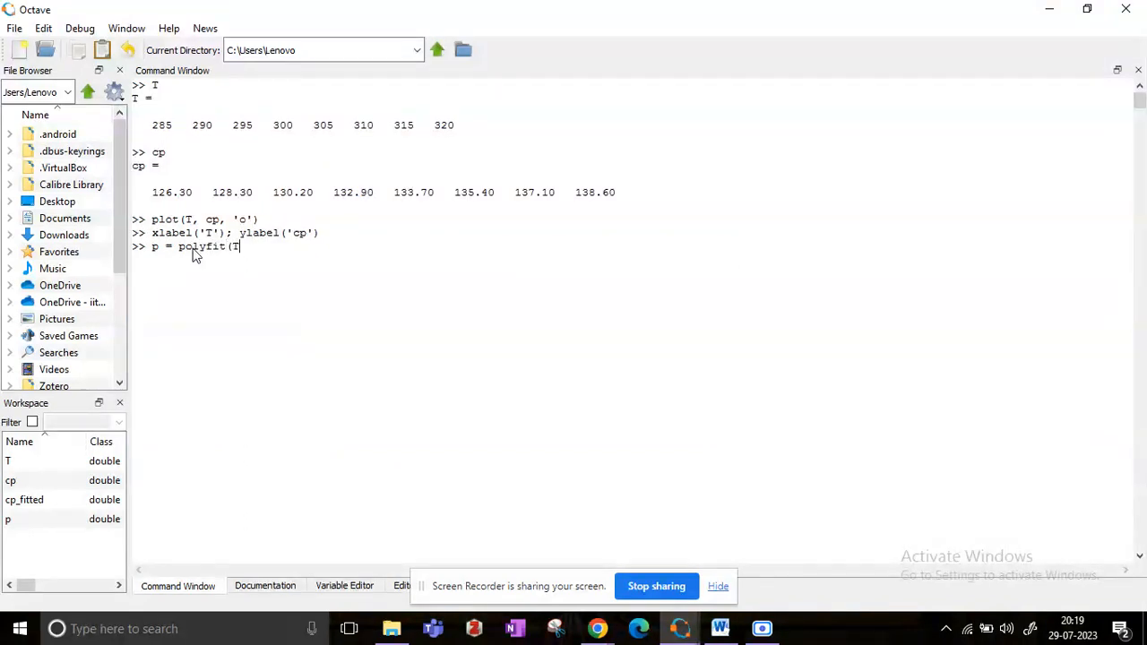
type(",")
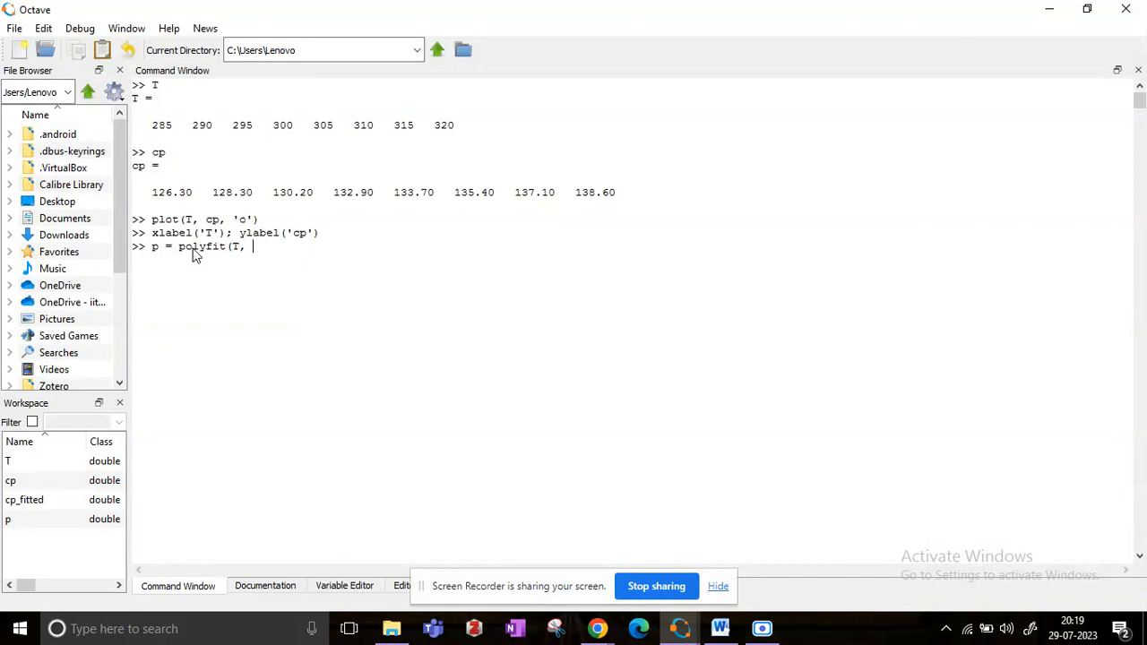
type("cp,")
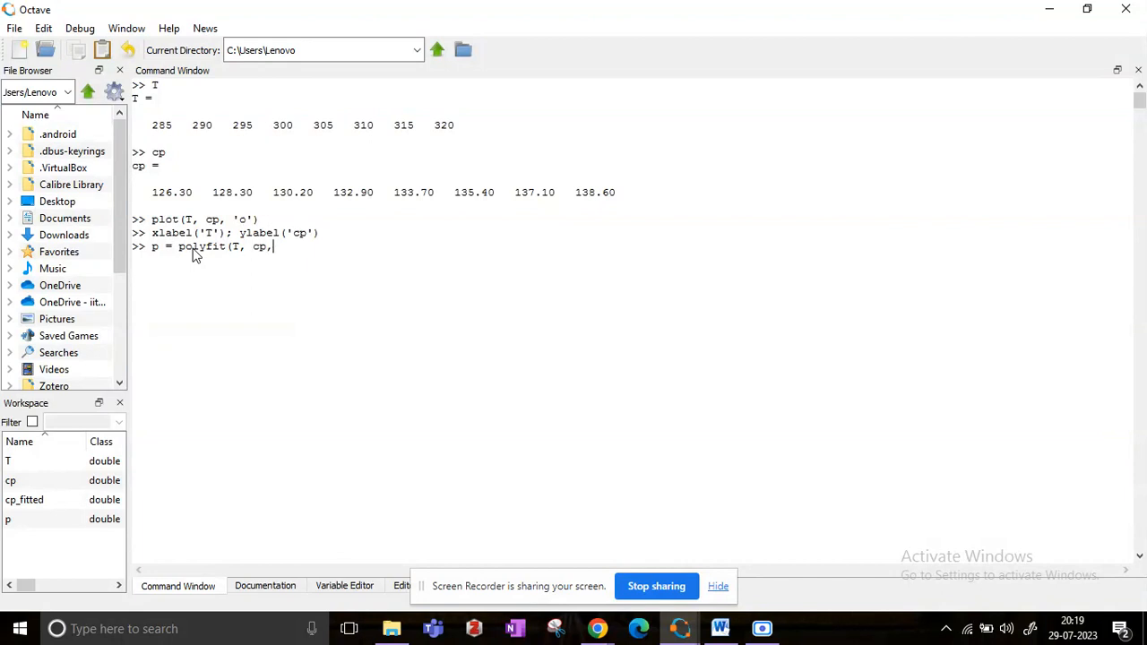
type("1")
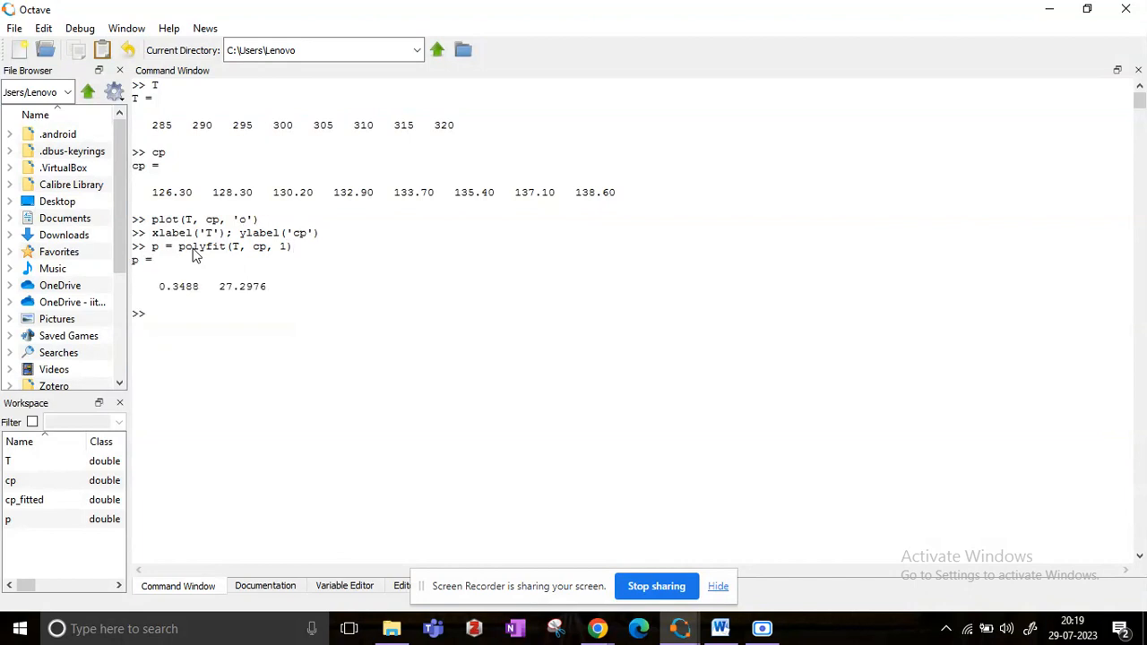
mouse_move(165, 303)
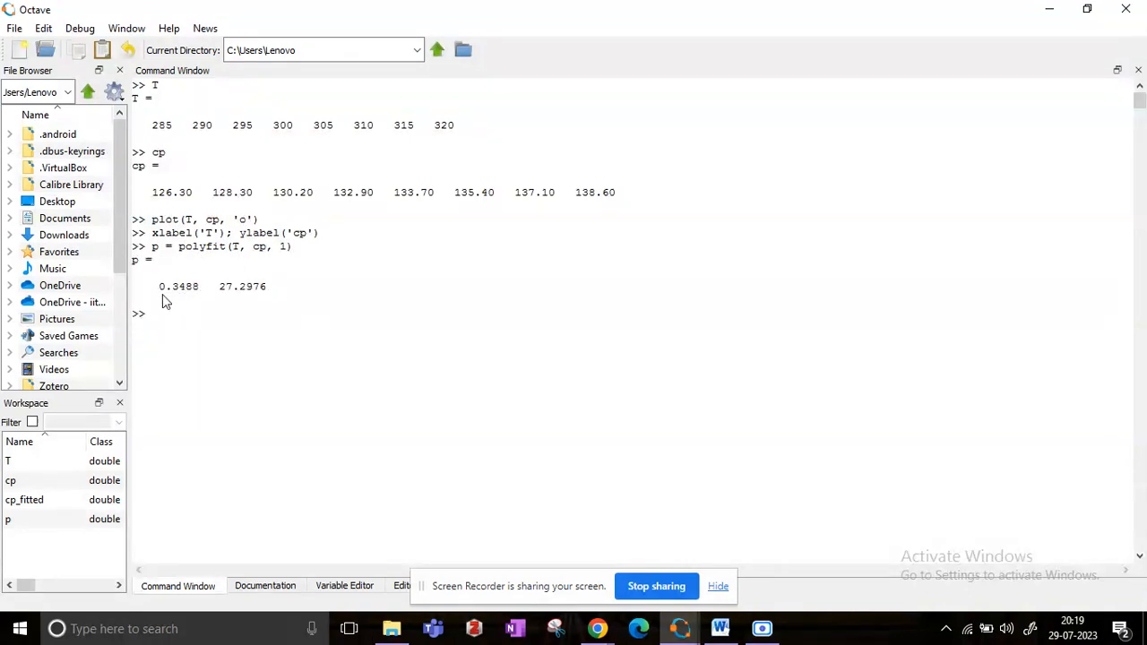
mouse_move(156, 305)
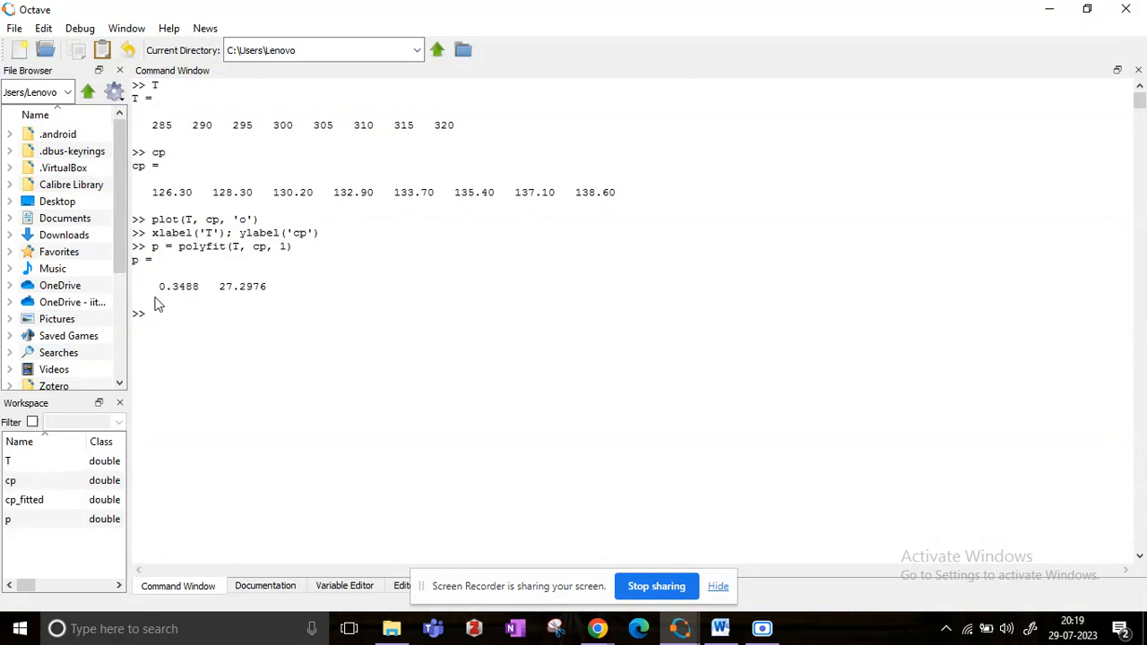
mouse_move(204, 294)
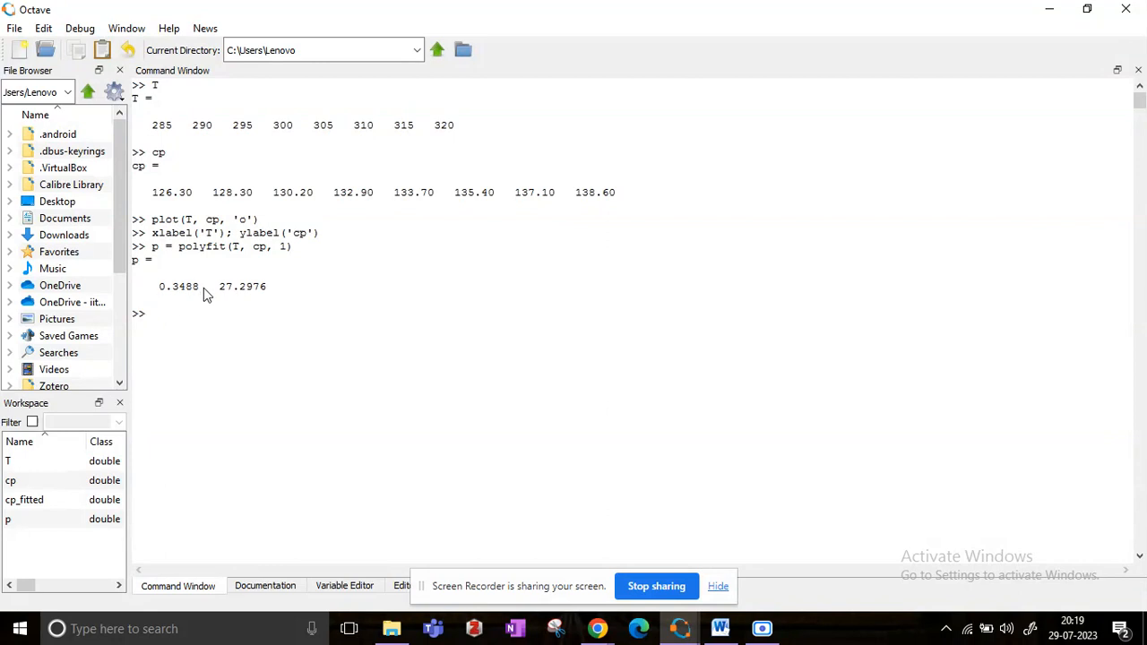
mouse_move(220, 297)
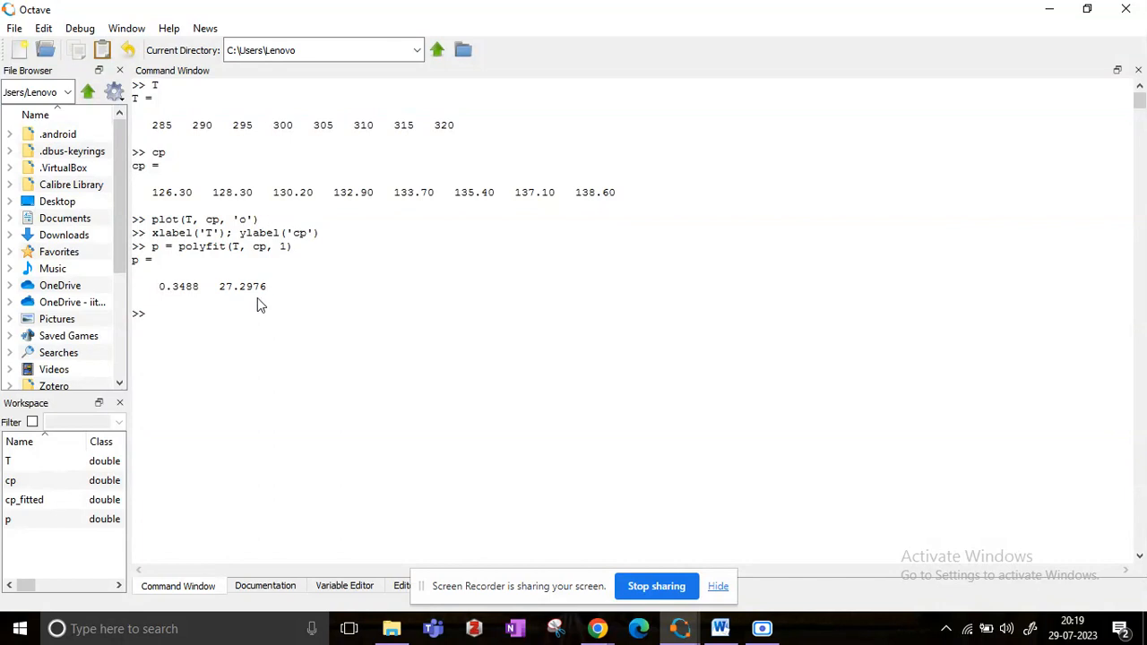
mouse_move(188, 313)
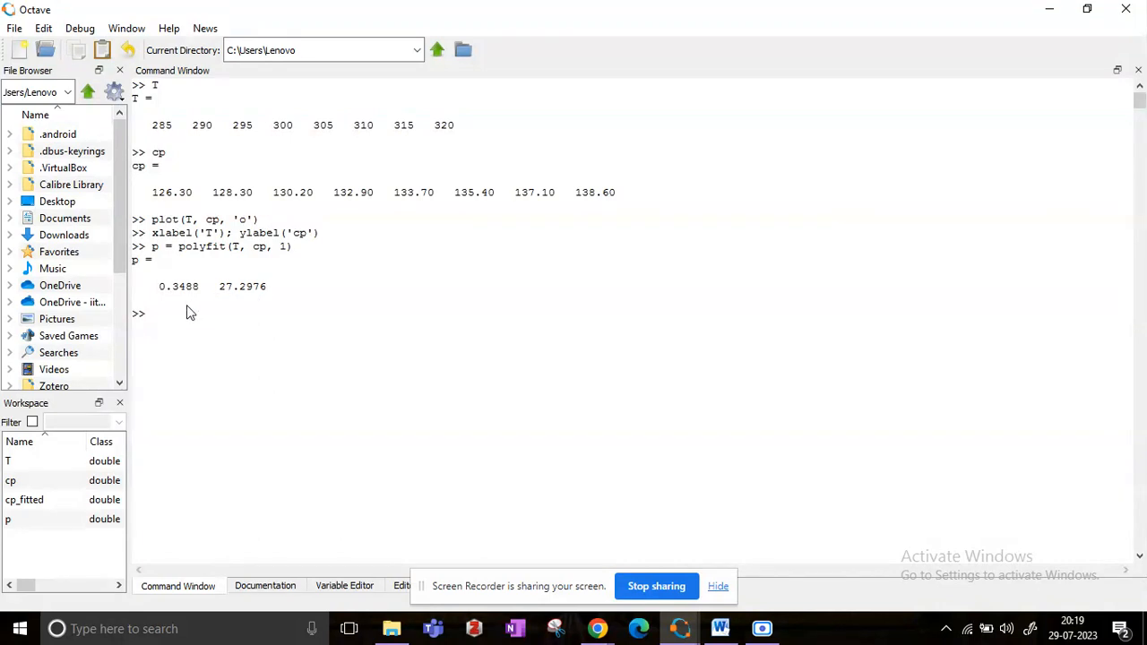
mouse_move(178, 316)
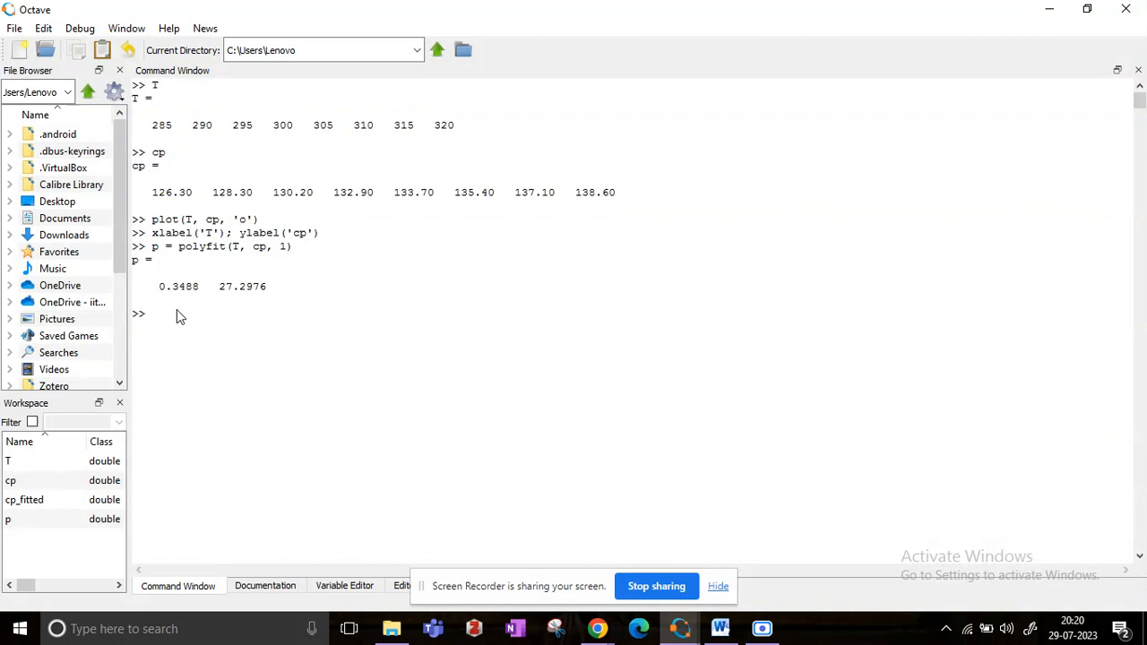
Step: Compute cp_fitted = polyval(p, T) for the eight temperatures
type("cp_fitted =")
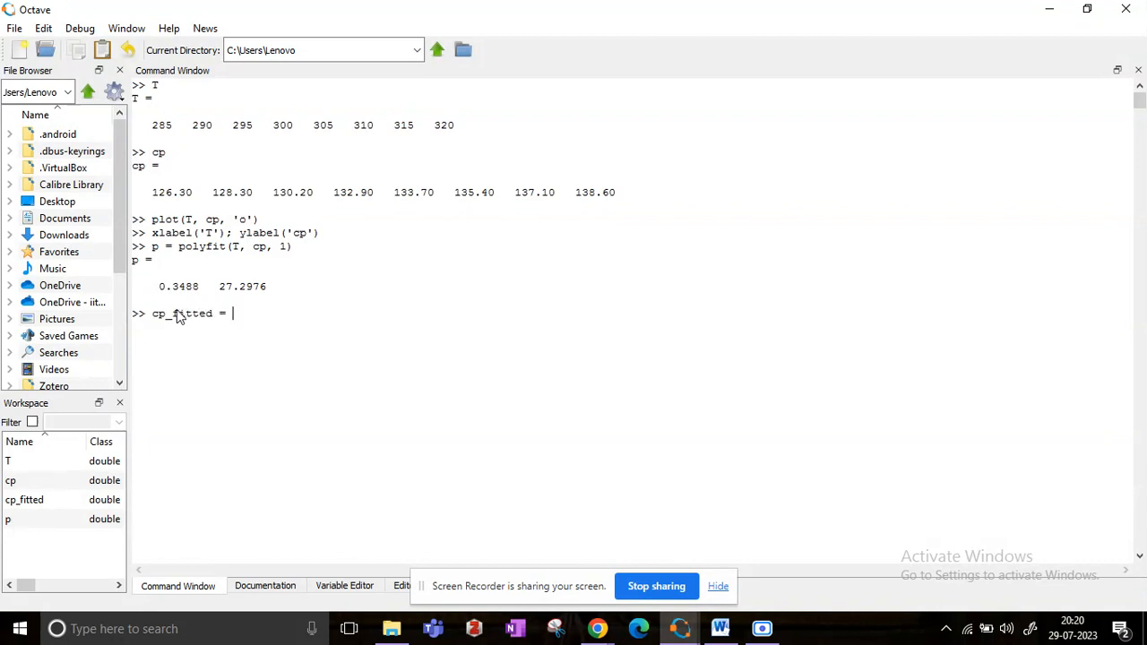
type("polyval")
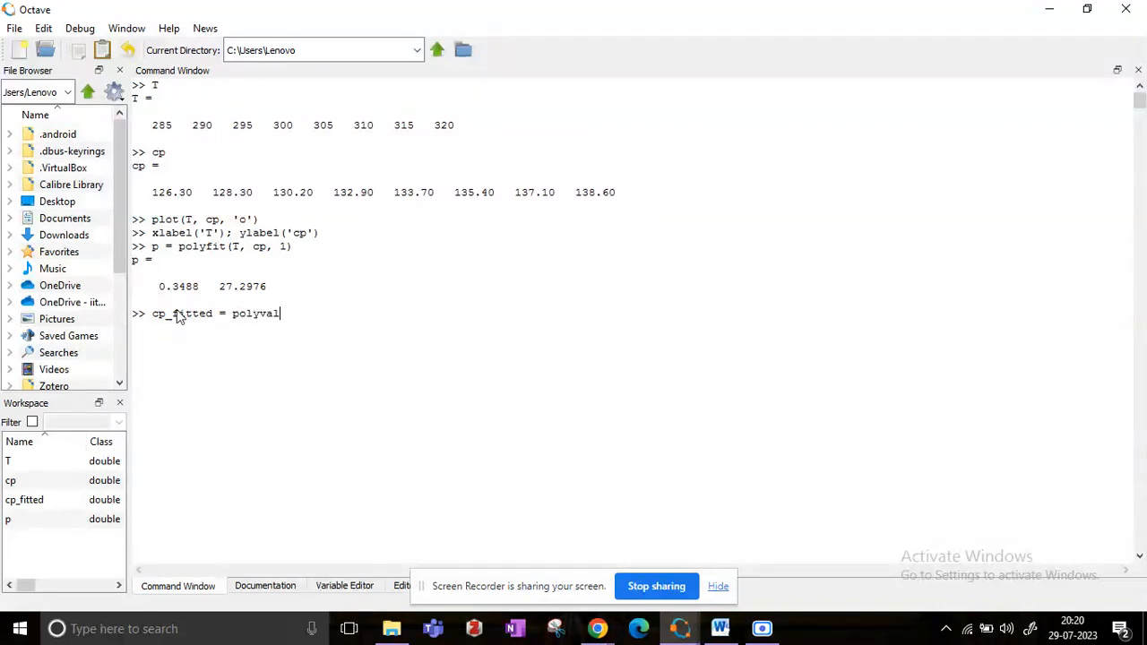
type("(")
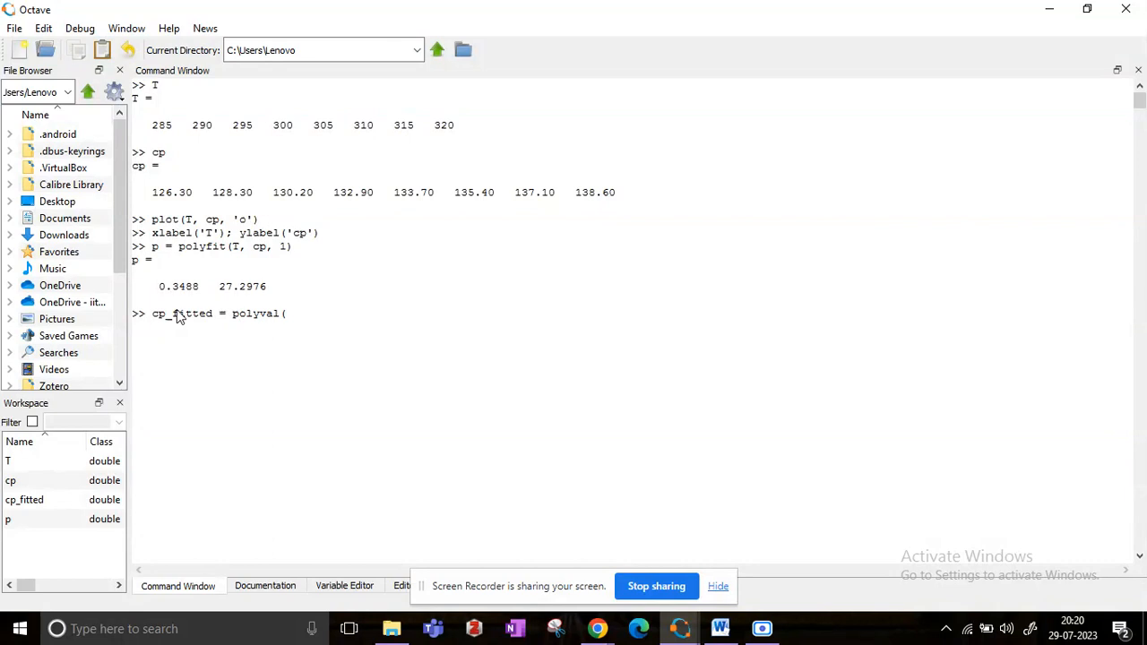
type("p,")
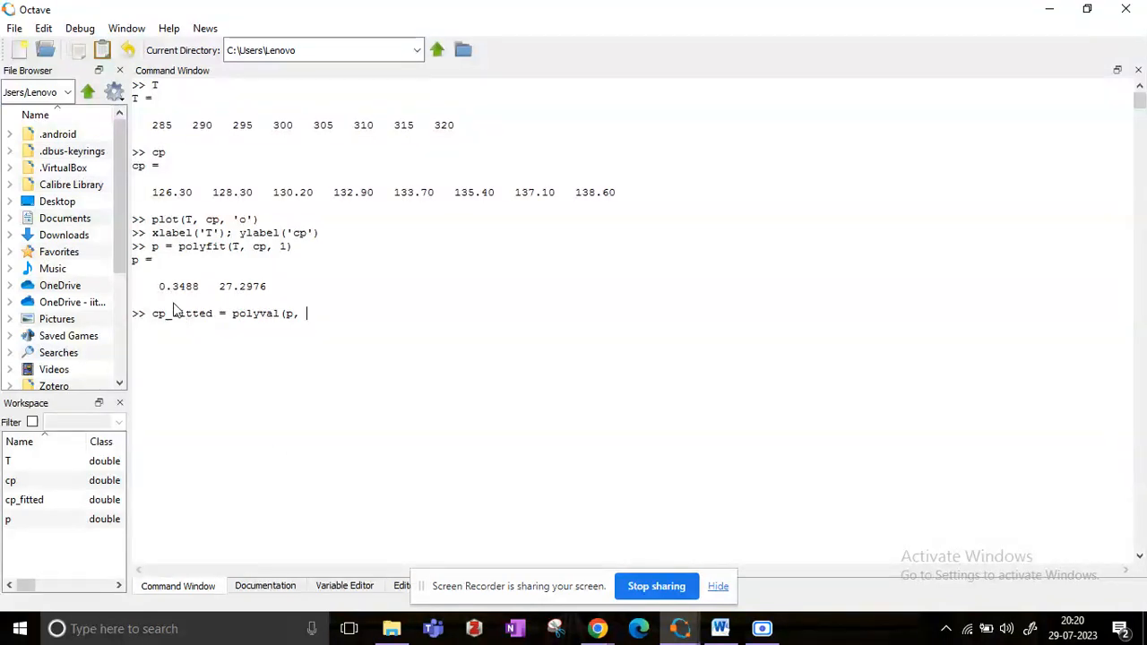
mouse_move(218, 323)
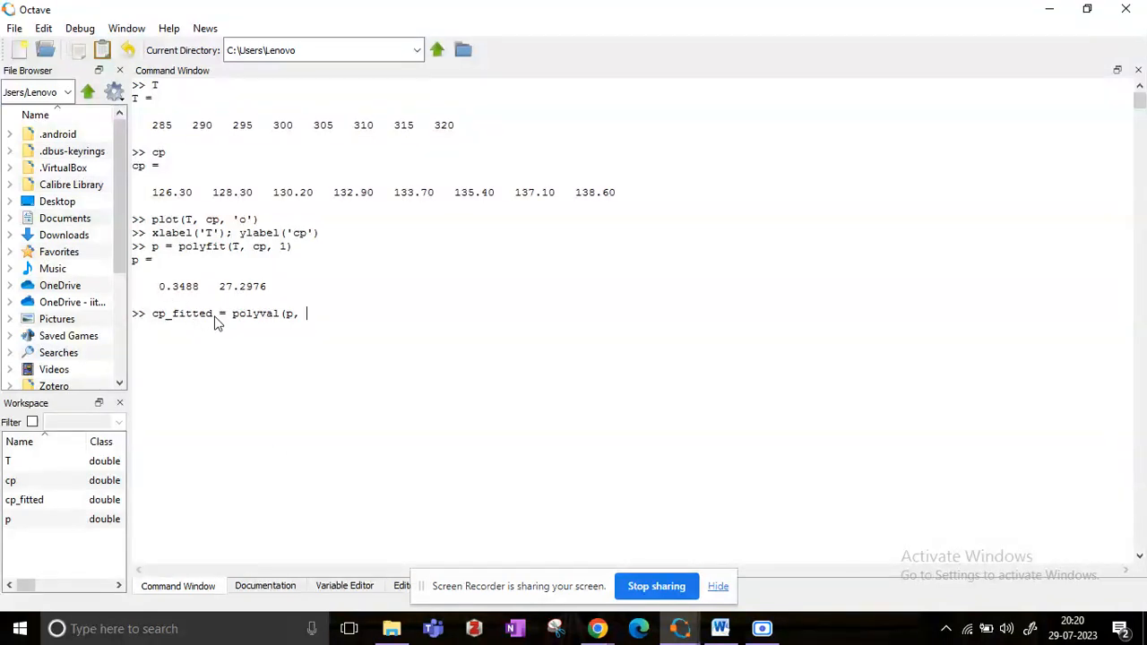
type("T)")
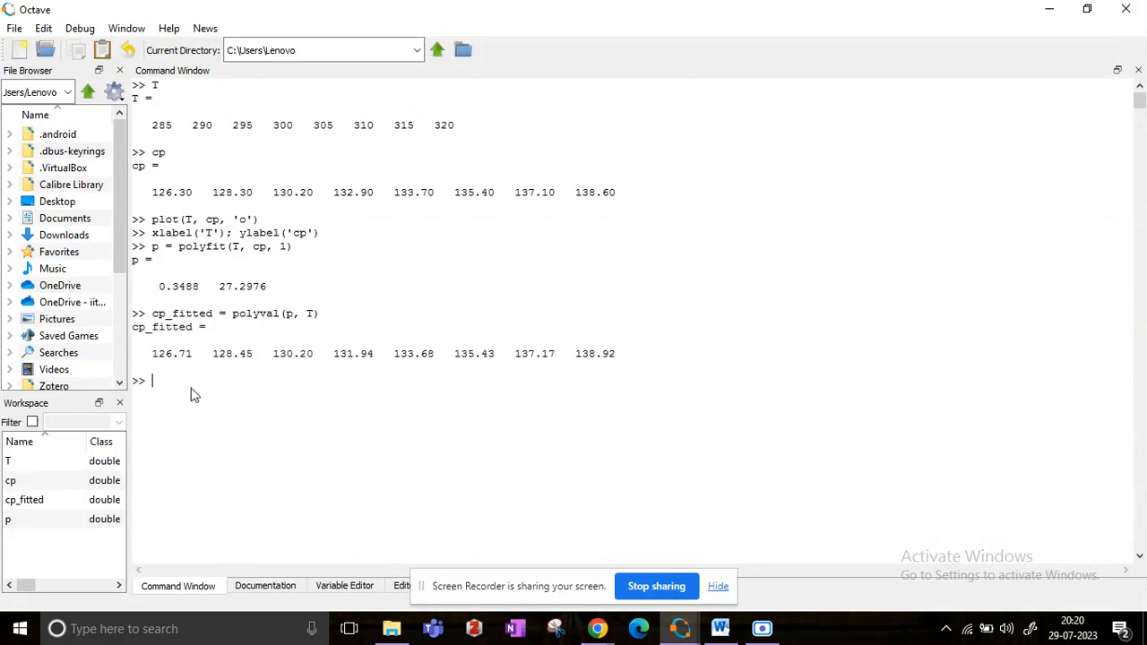
mouse_move(328, 351)
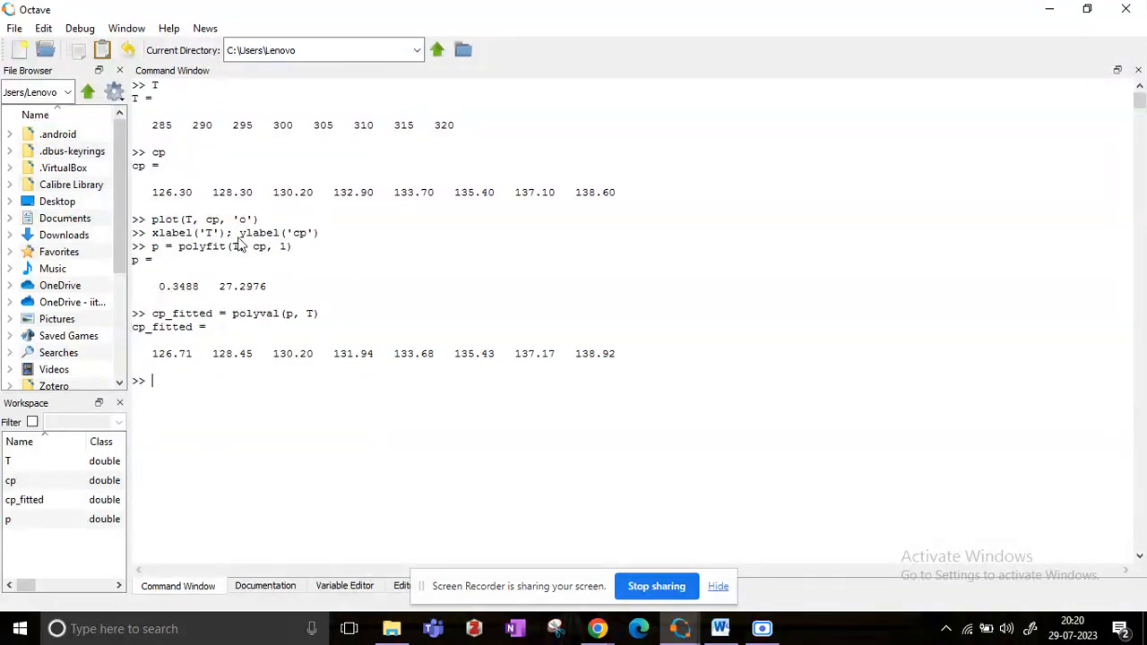
mouse_move(523, 210)
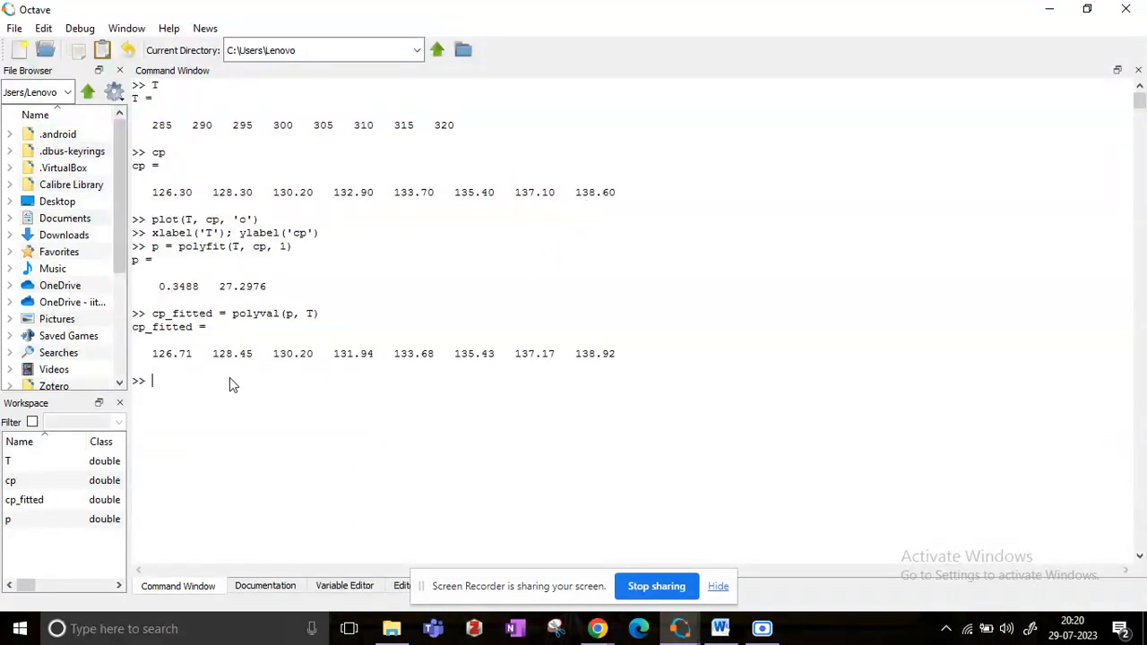
mouse_move(160, 385)
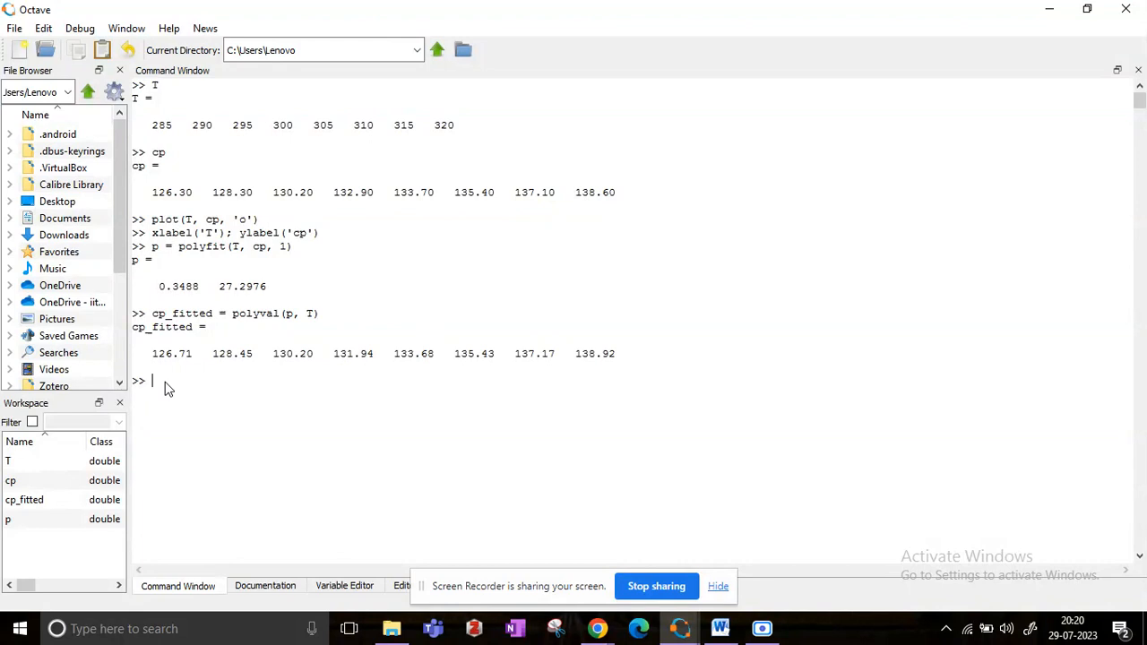
Step: Turn hold on and plot cp_fitted against T as a solid '-' line
type("hold on")
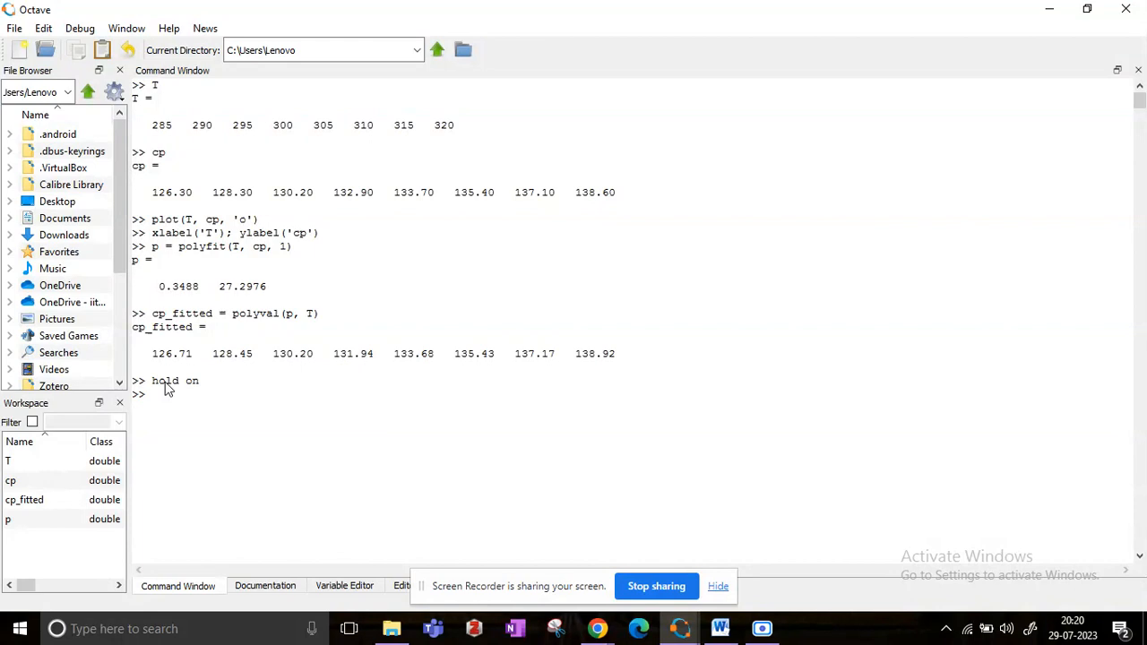
type("plot")
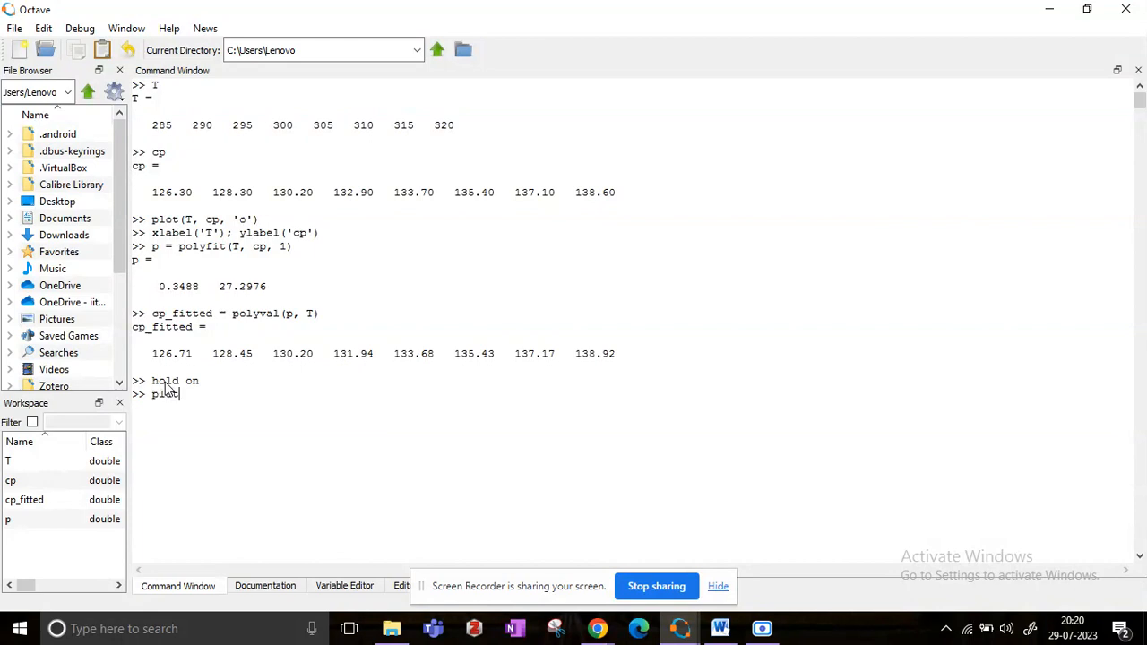
type("(T")
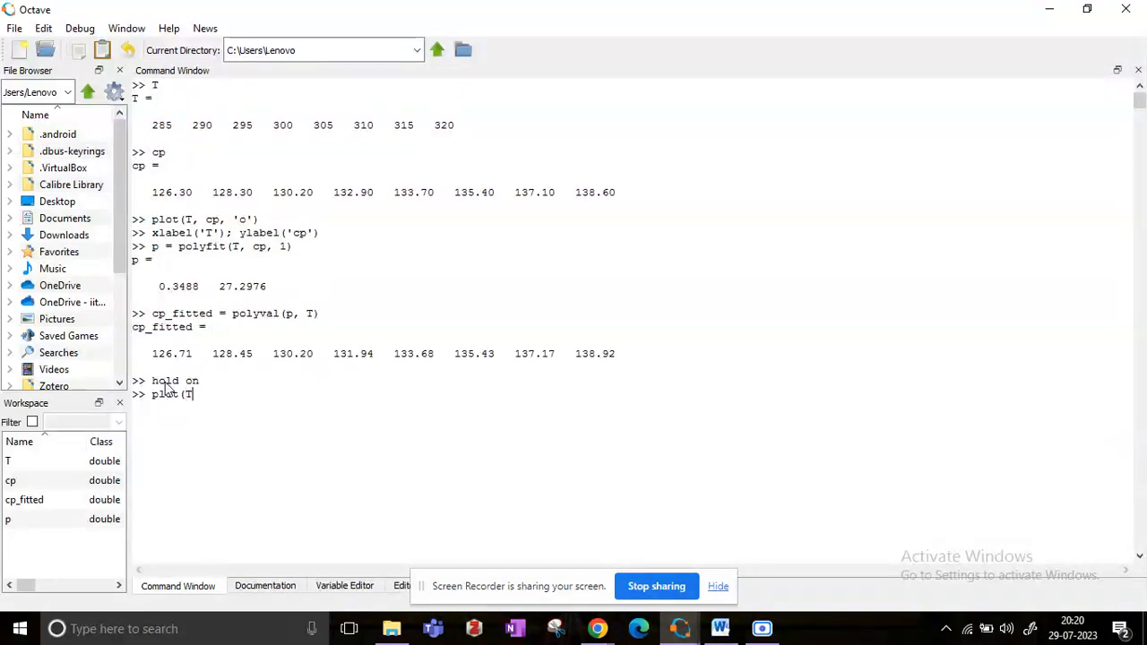
type(", c")
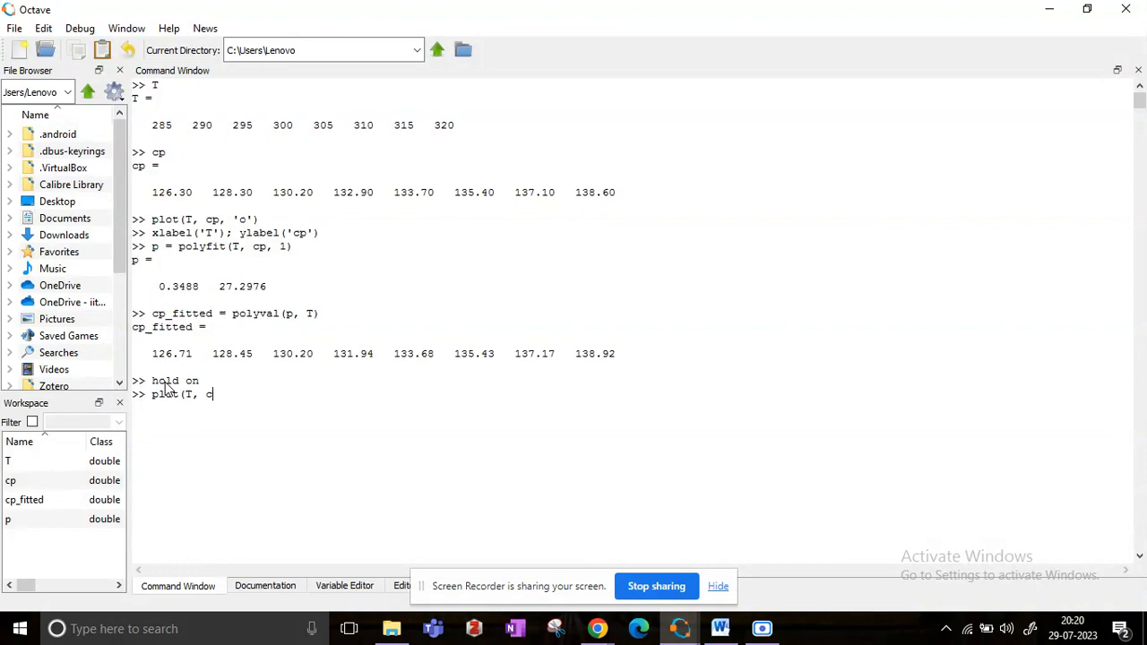
type("p_fitted")
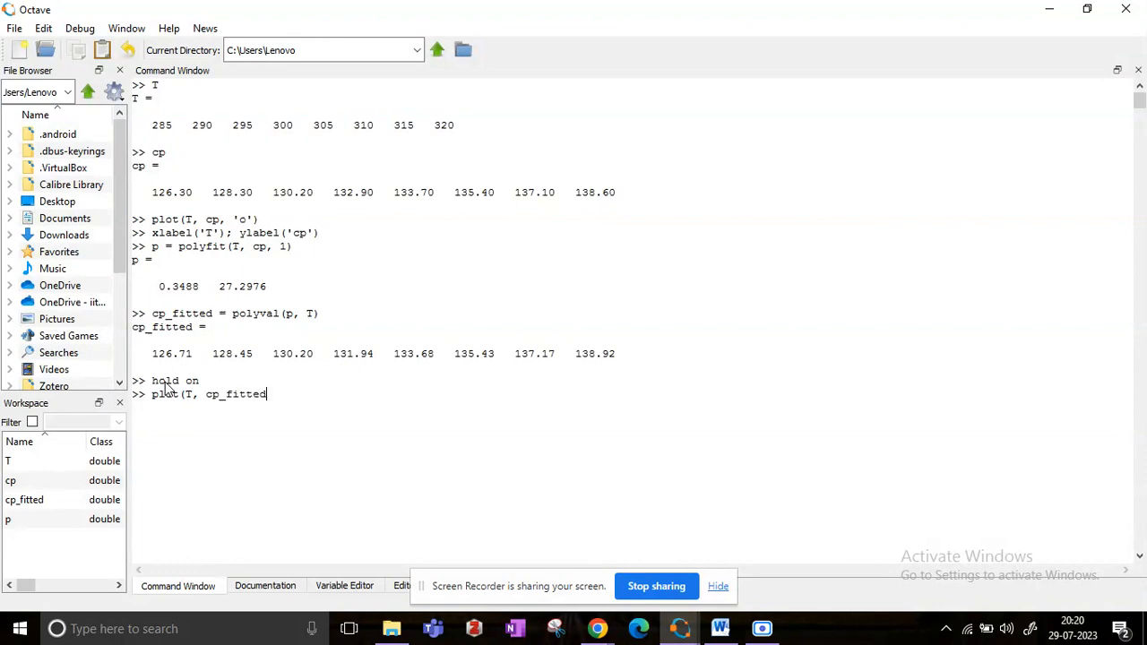
type(", '")
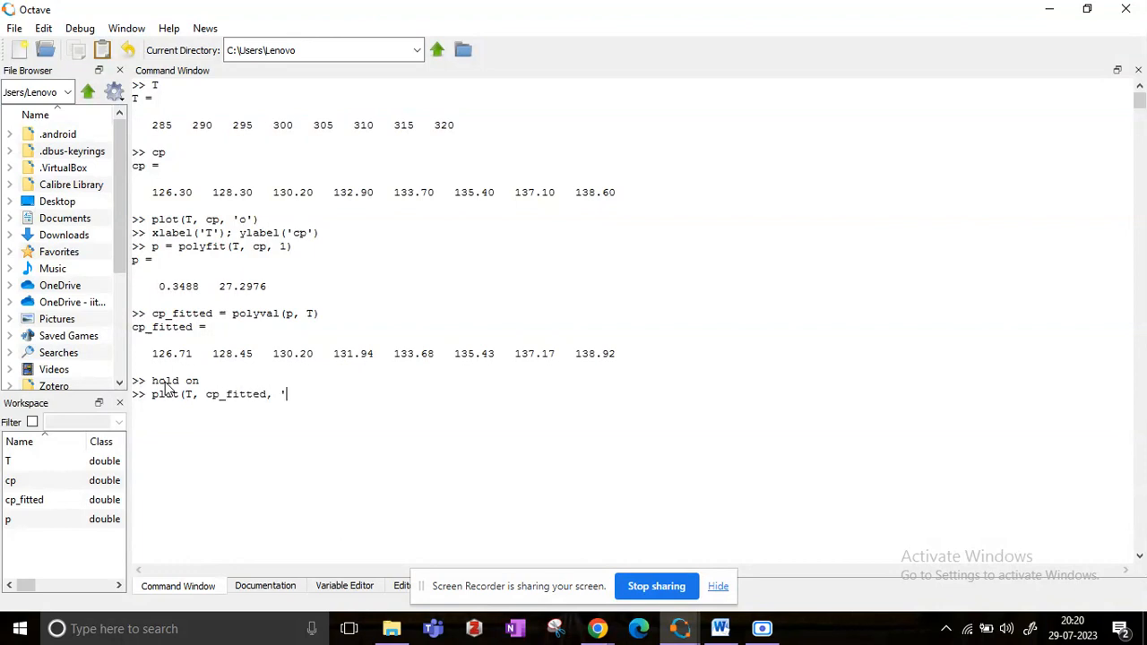
type("-")
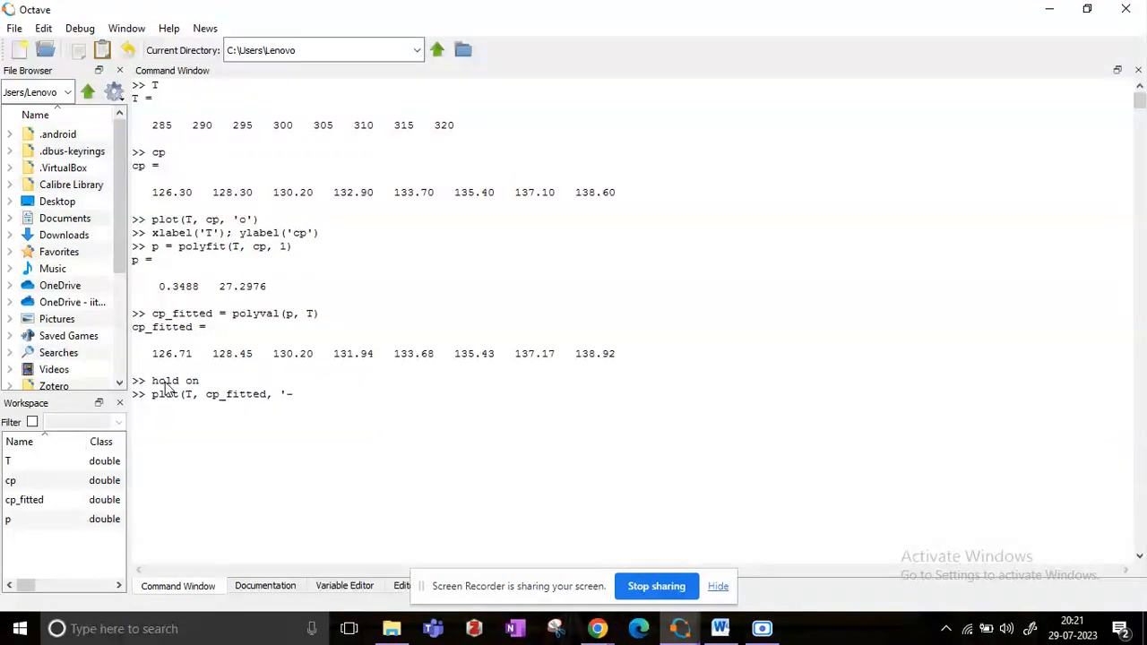
type("')")
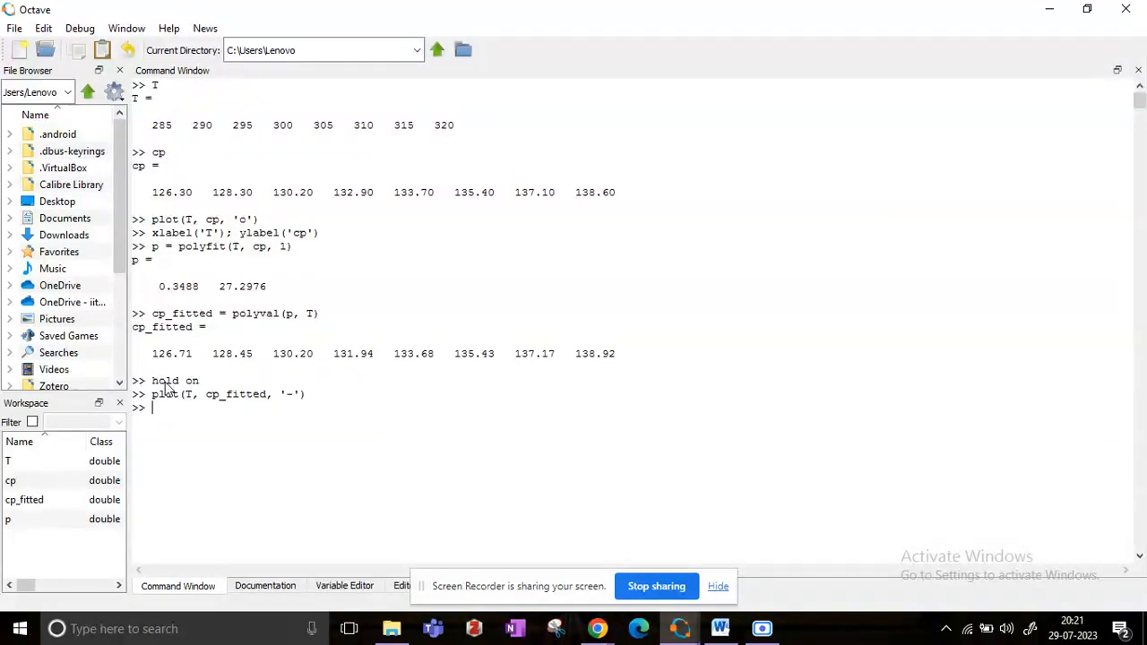
Step: Run legend('Exp', 'Fit') to label the data points and fitted line
type("legend(")
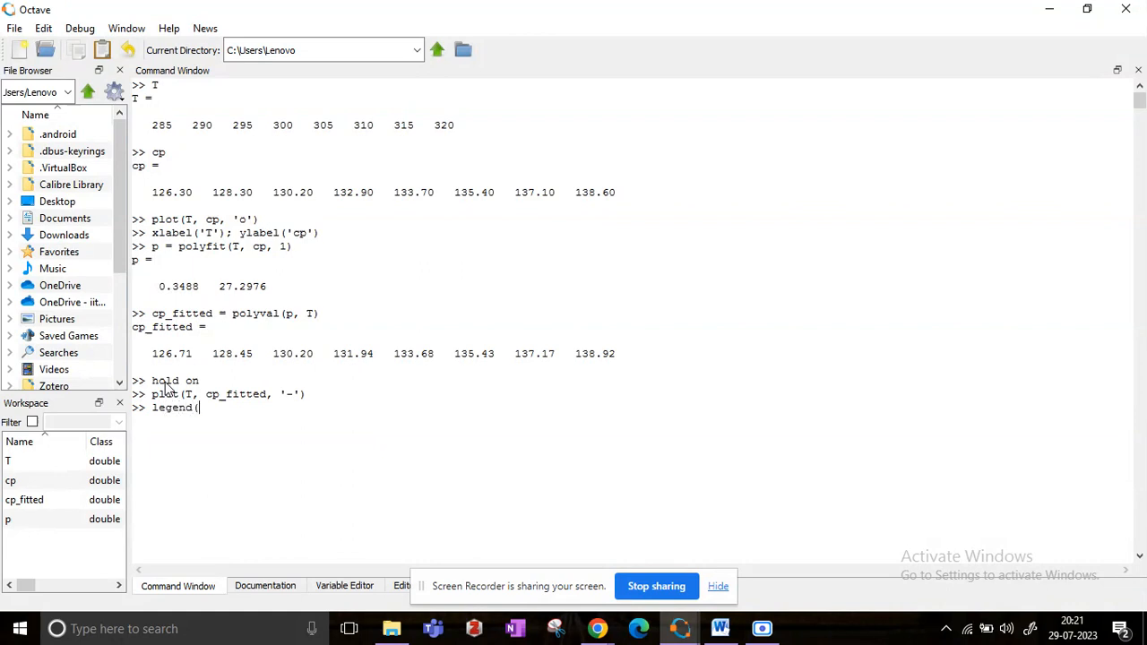
type("'")
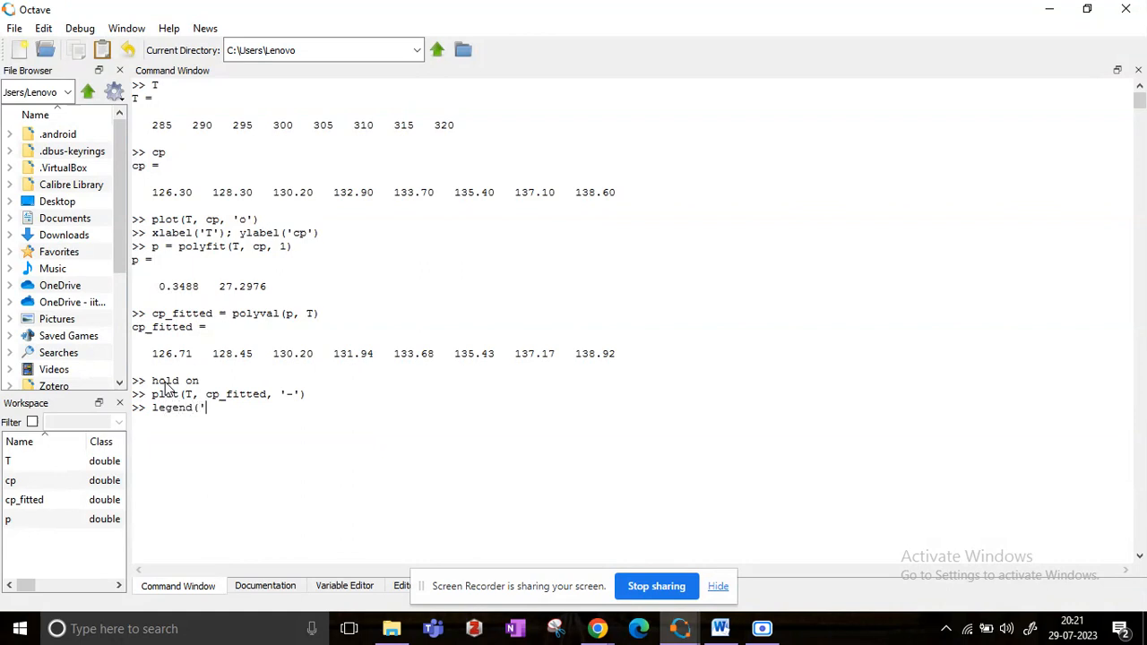
type("Exp', '")
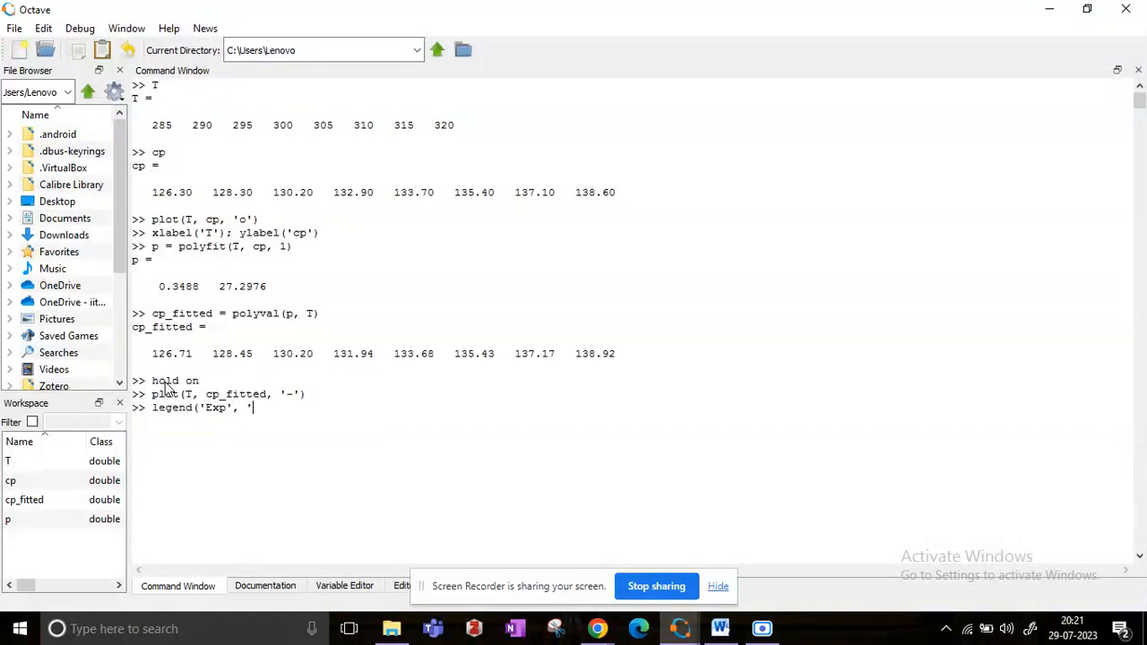
type("Fit")
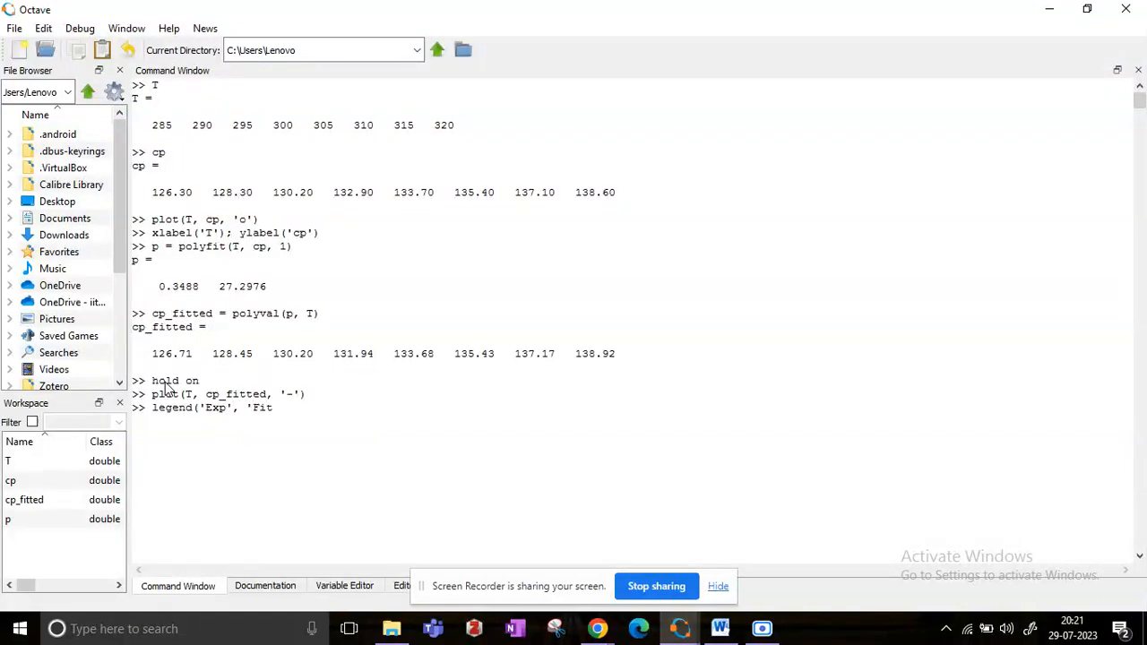
type("')")
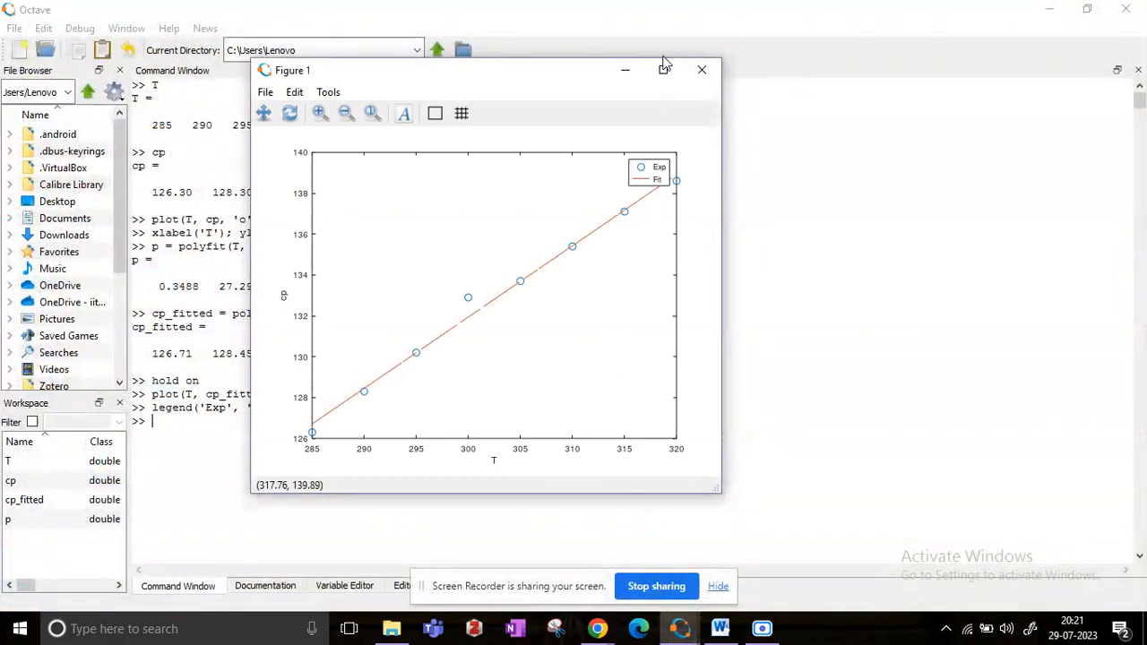
Step: Maximize Figure 1 to inspect how the fitted line follows the points
left_click(663, 67)
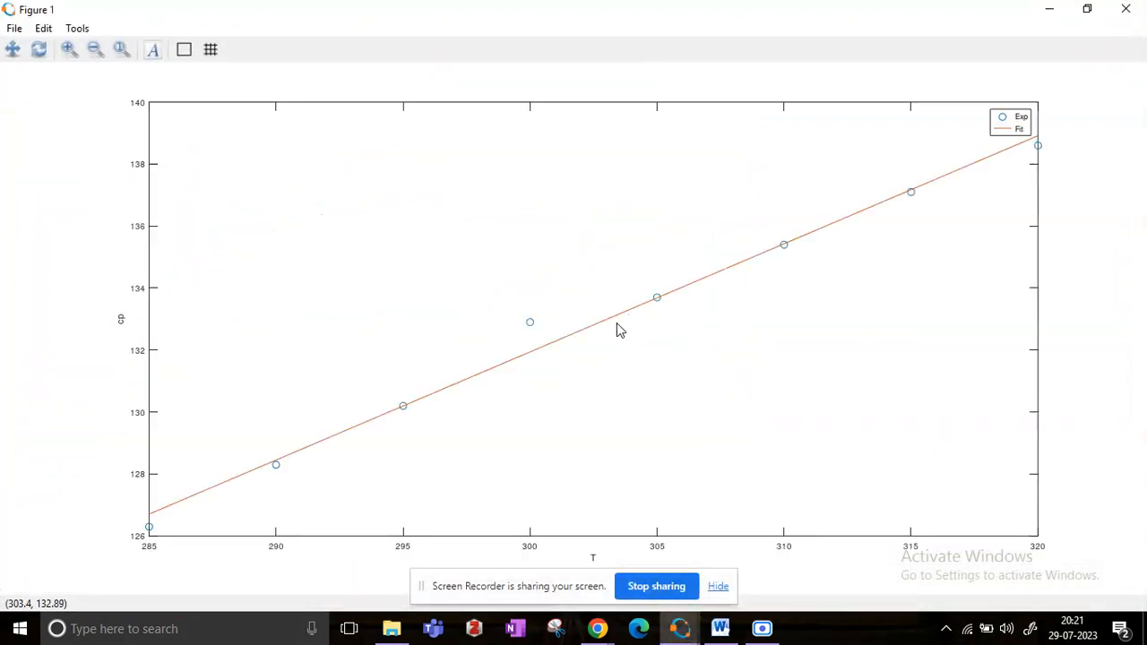
mouse_move(367, 491)
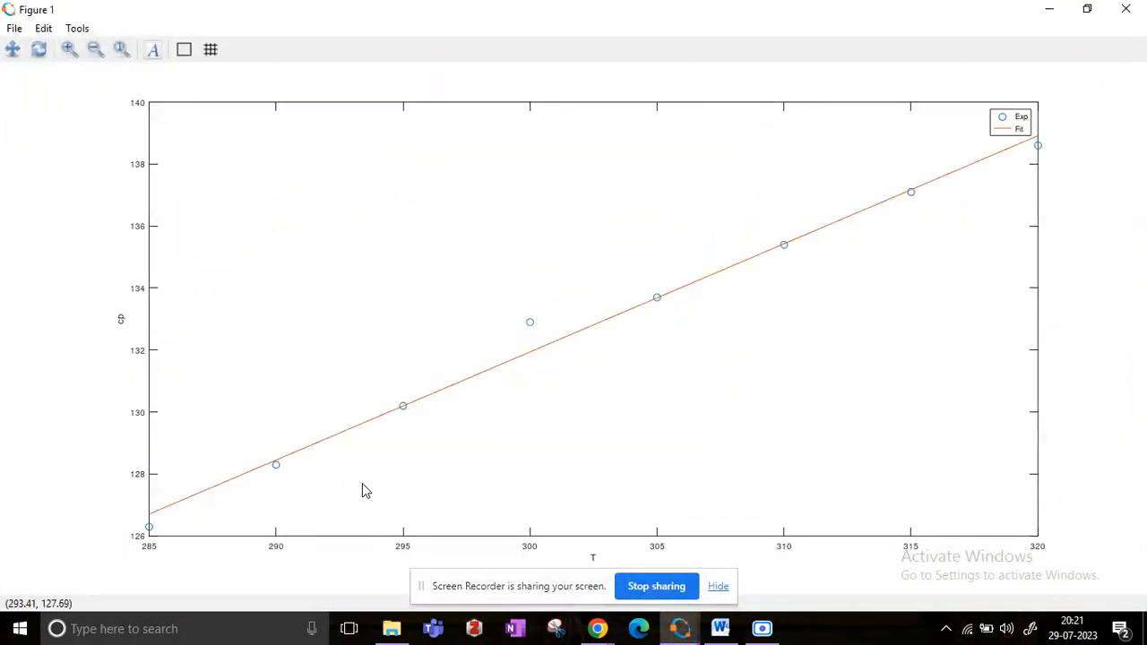
mouse_move(189, 513)
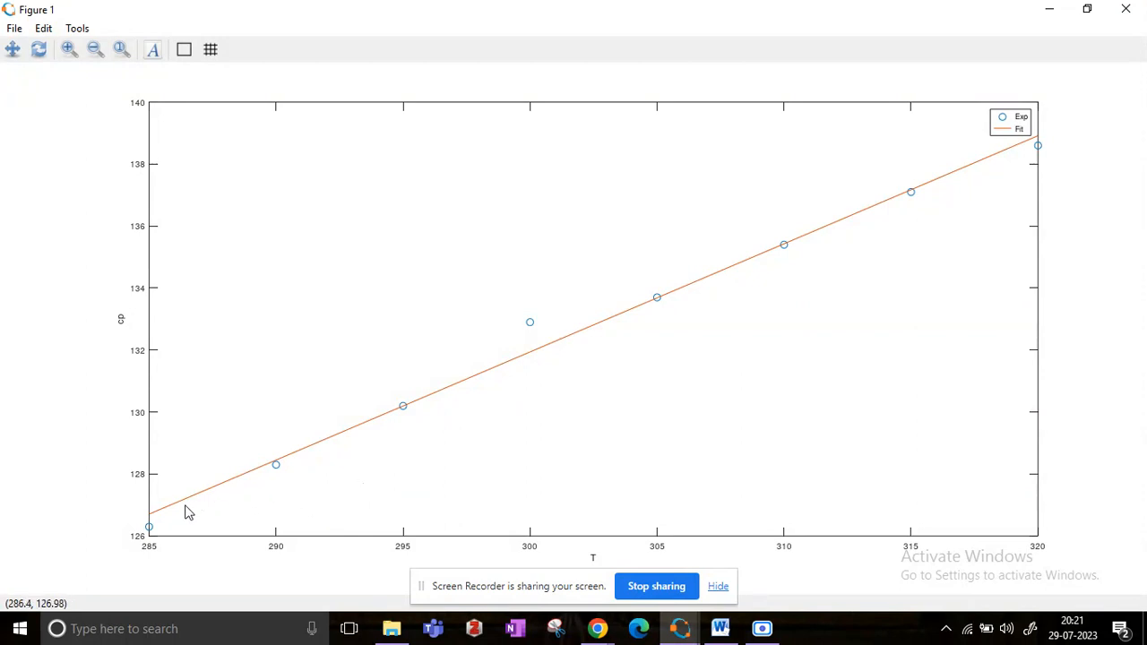
mouse_move(357, 445)
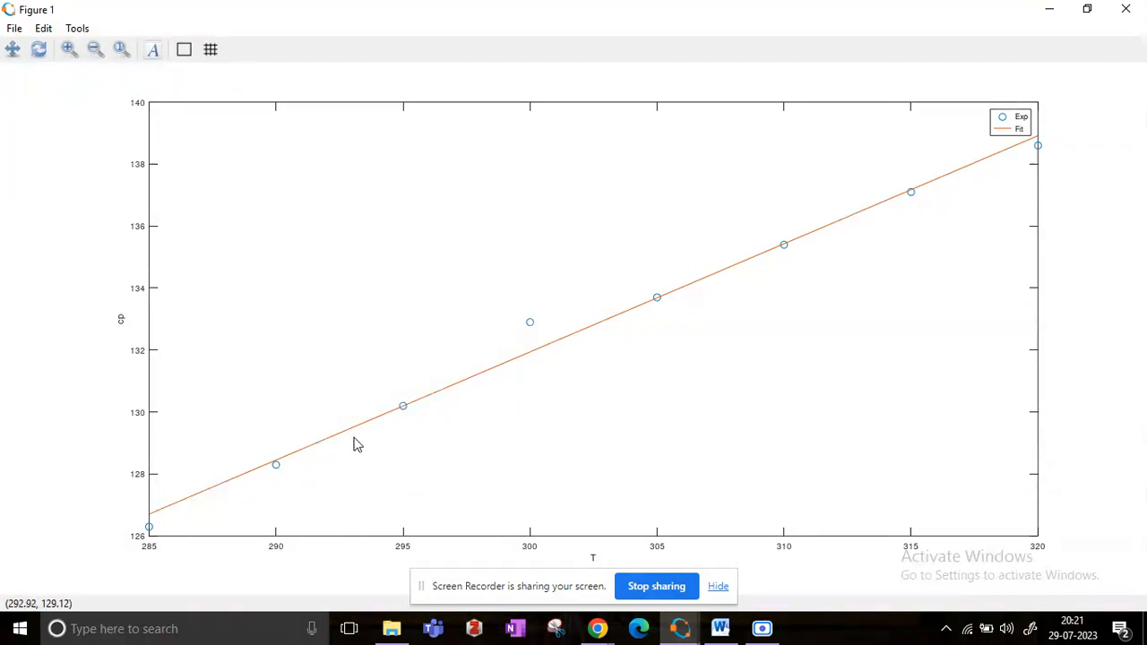
mouse_move(982, 154)
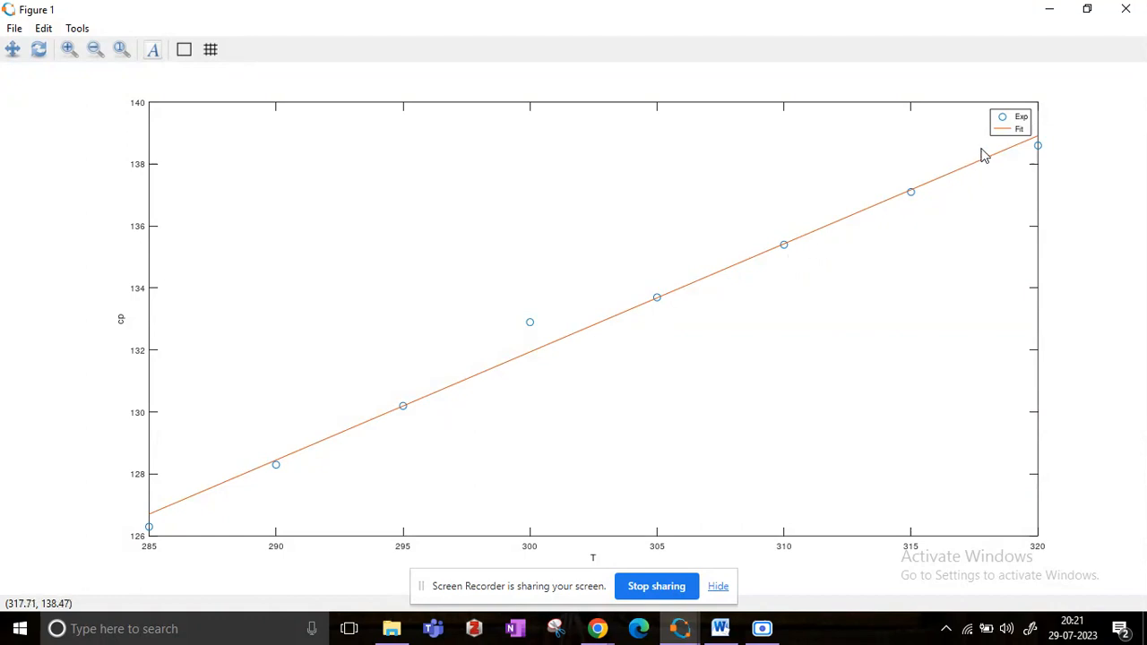
mouse_move(150, 535)
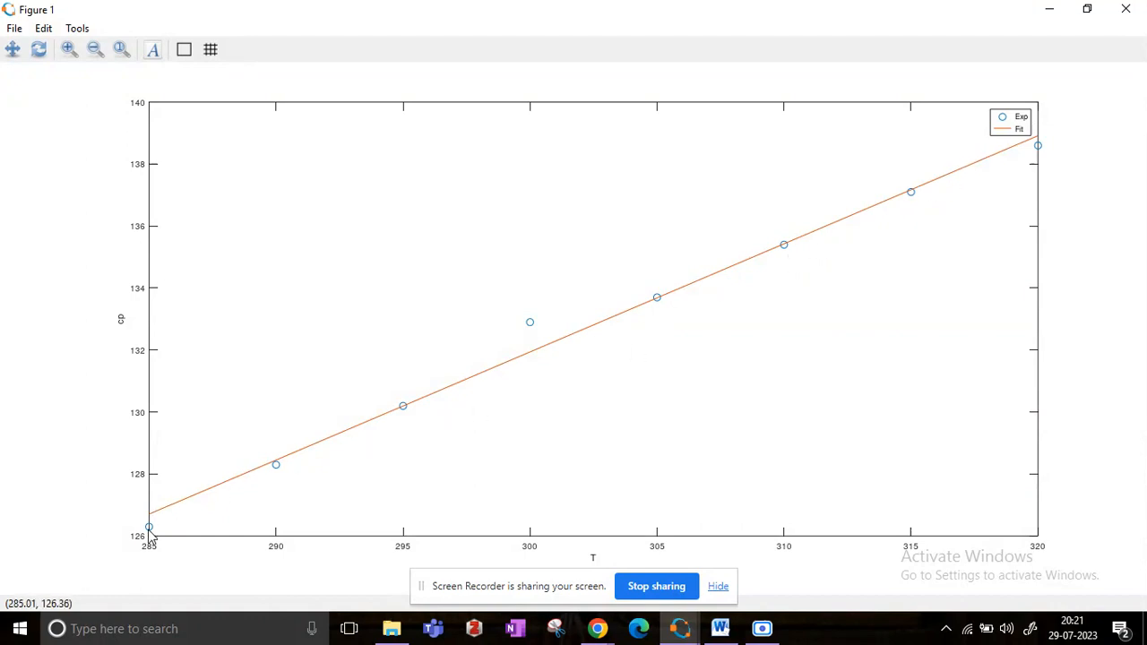
mouse_move(506, 327)
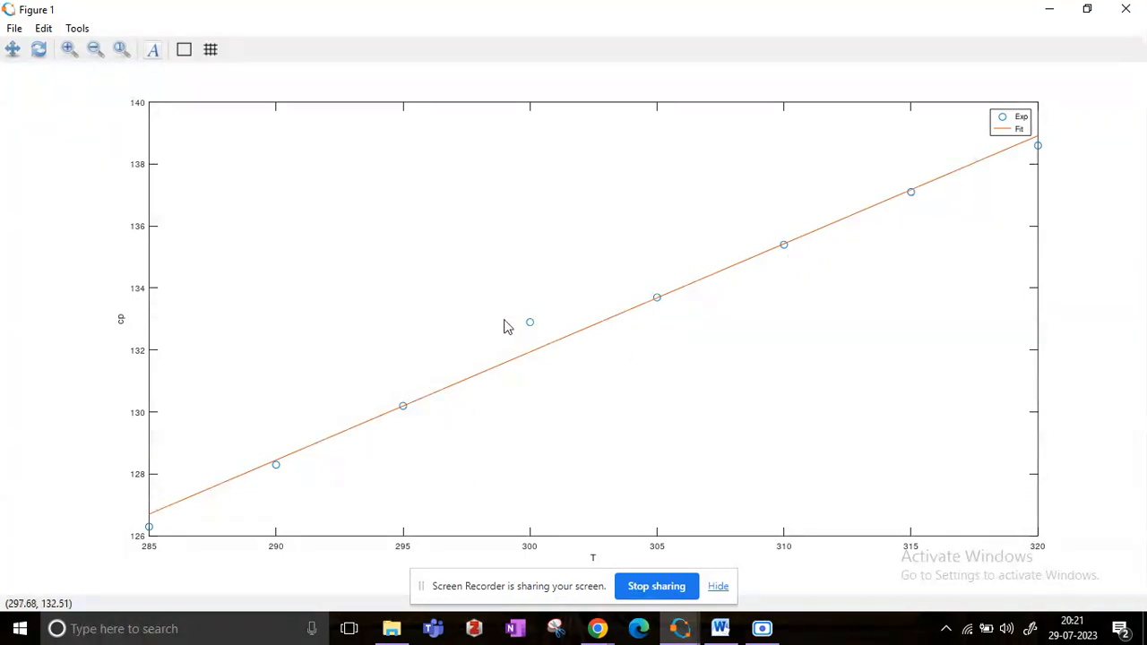
mouse_move(1038, 147)
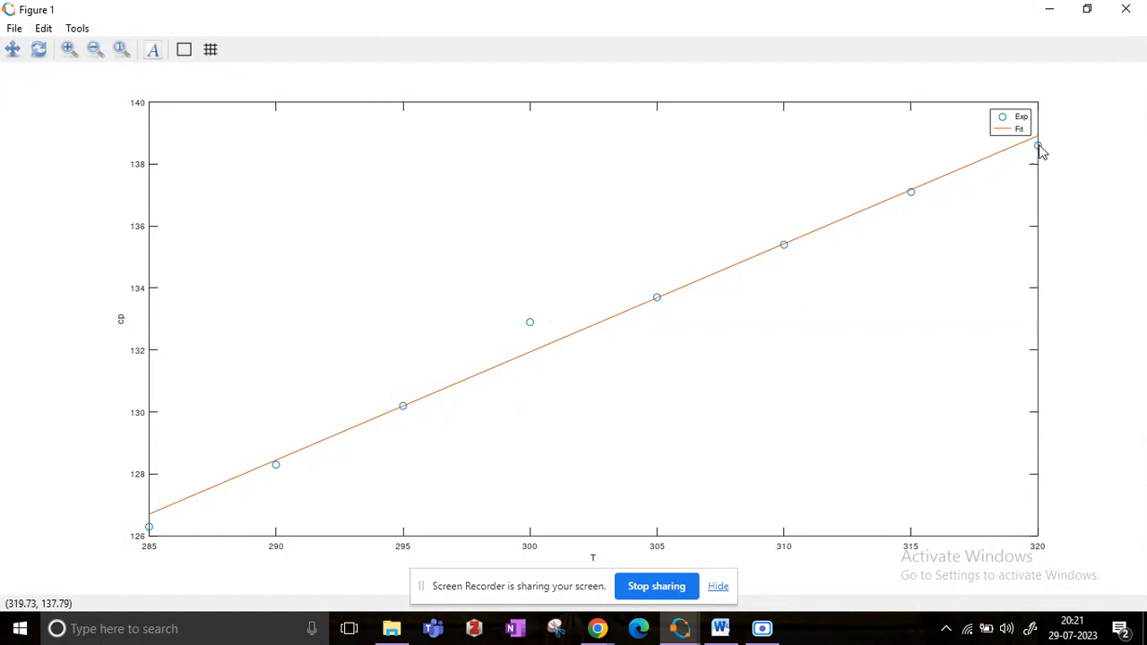
mouse_move(276, 476)
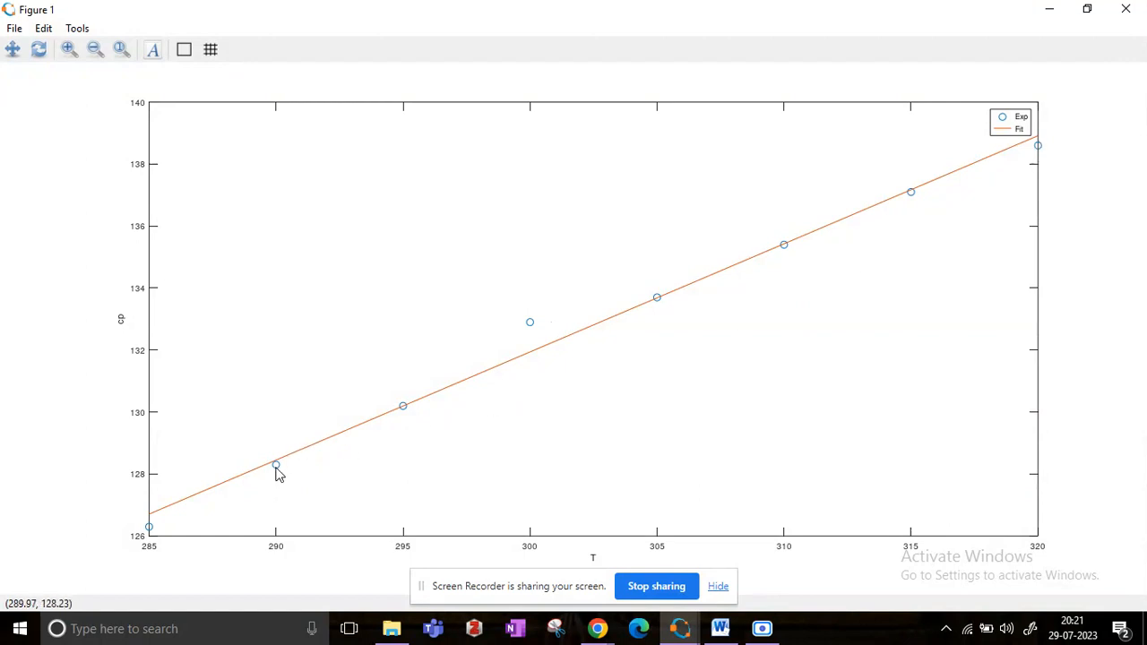
mouse_move(278, 472)
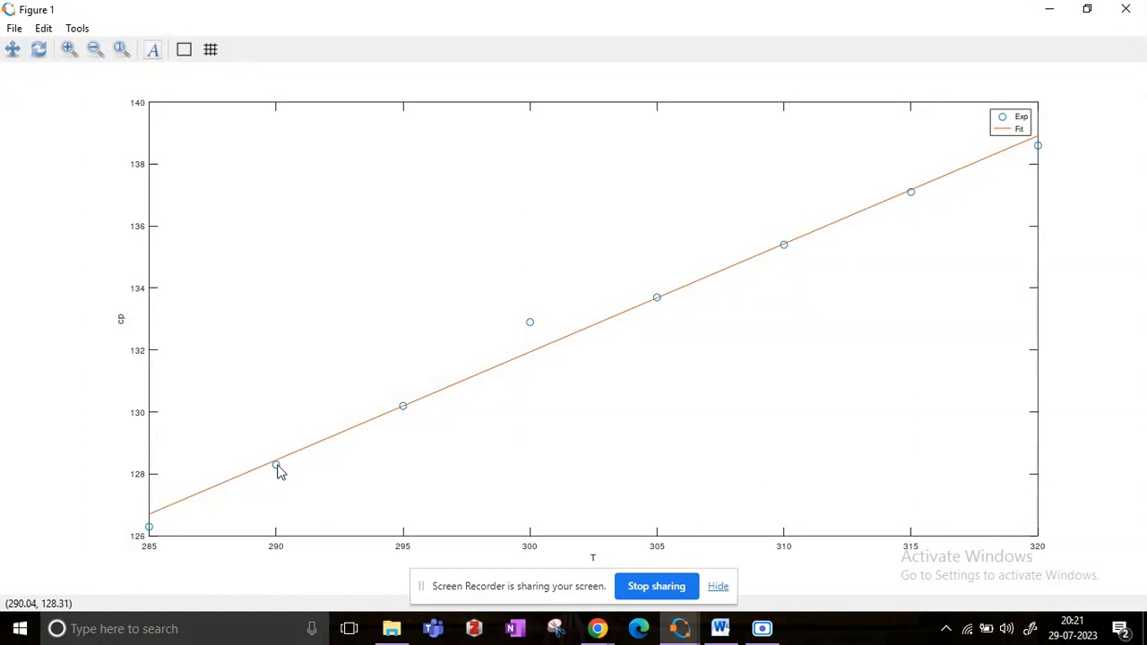
mouse_move(1030, 55)
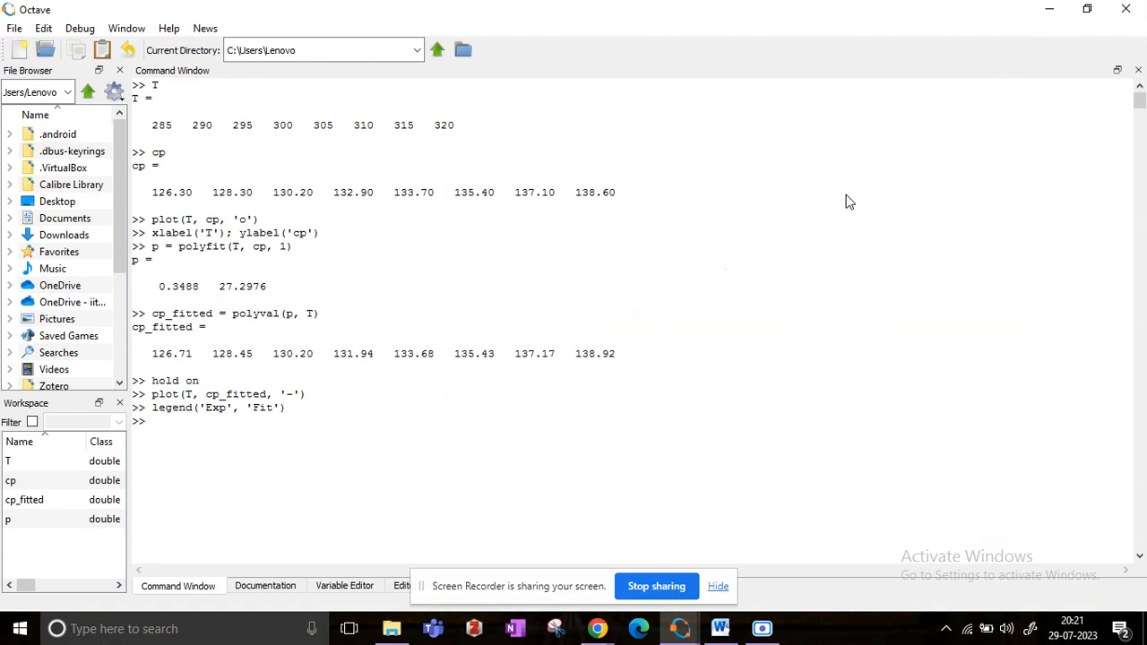
mouse_move(555, 356)
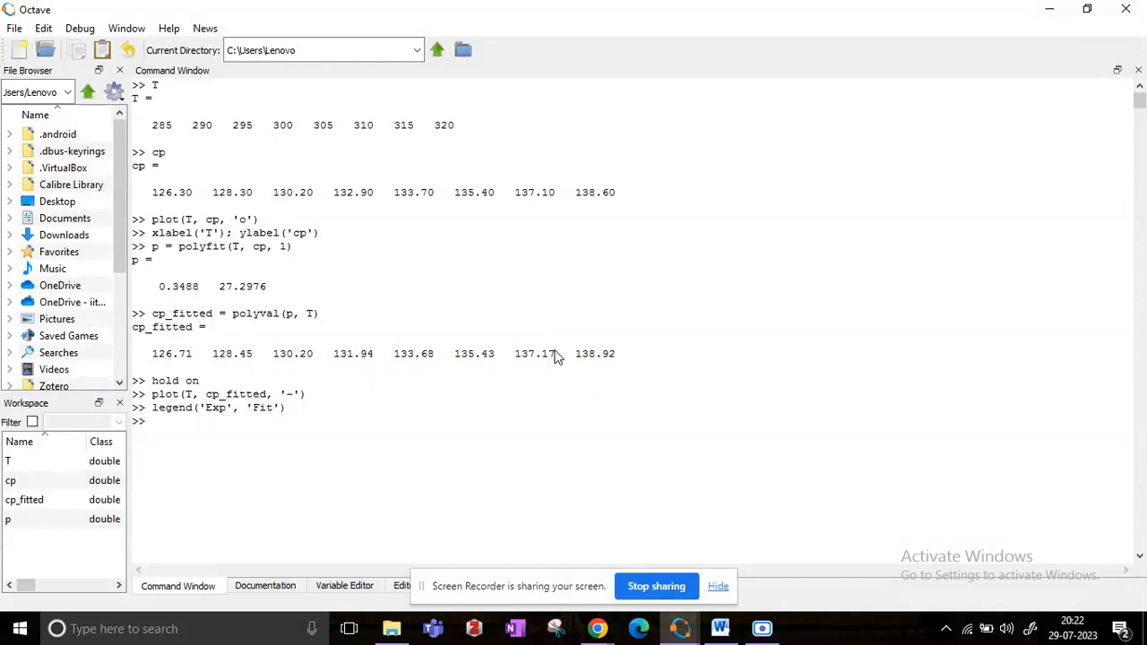
mouse_move(674, 367)
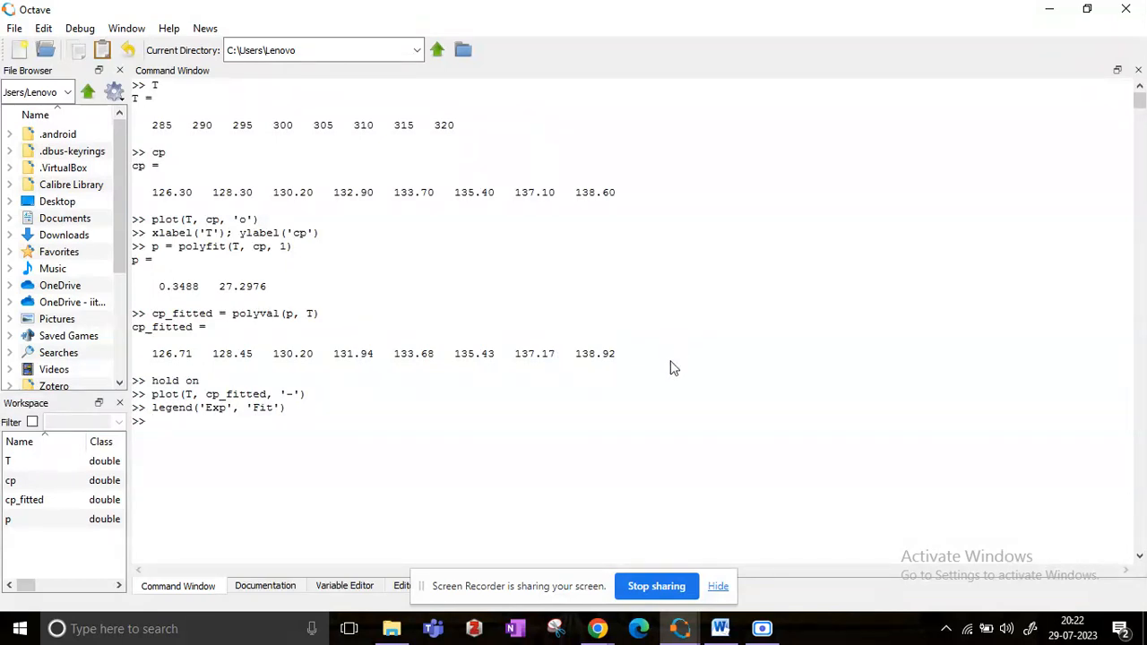
mouse_move(663, 436)
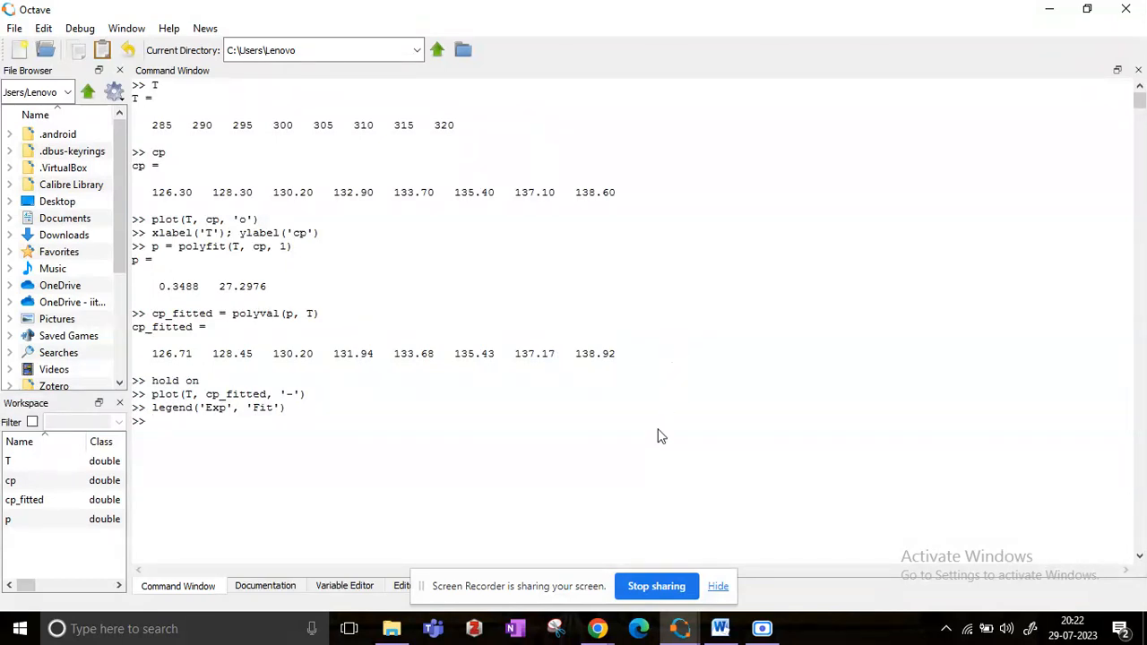